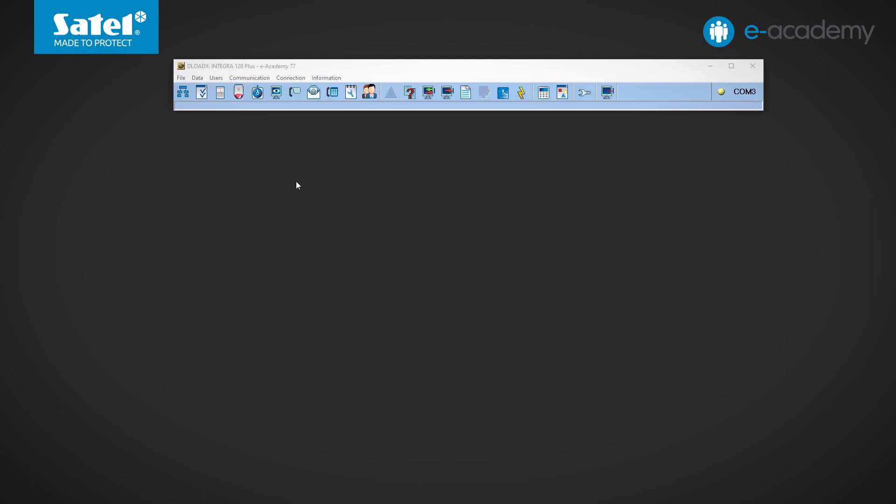
Navigate the hardware structure to the INT-TSH2 keypad and show its stored keypad data
{"action": "left_click", "coordinate": [182, 91]}
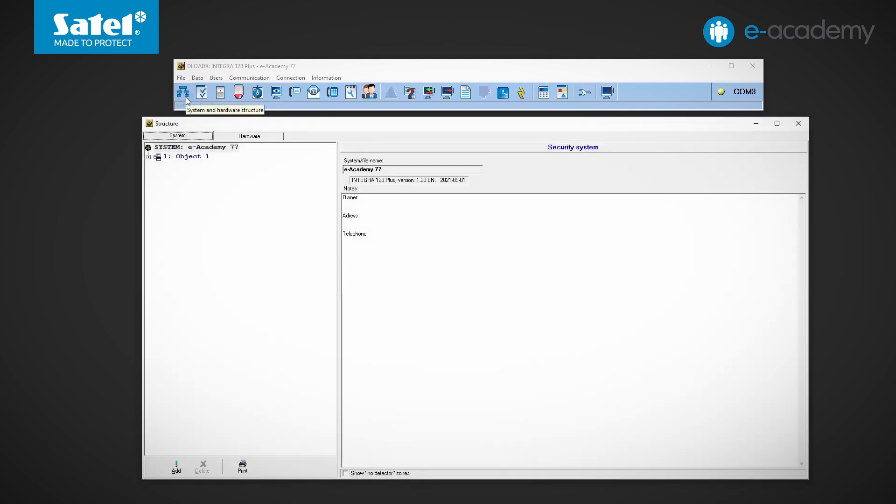
{"action": "left_click", "coordinate": [249, 137]}
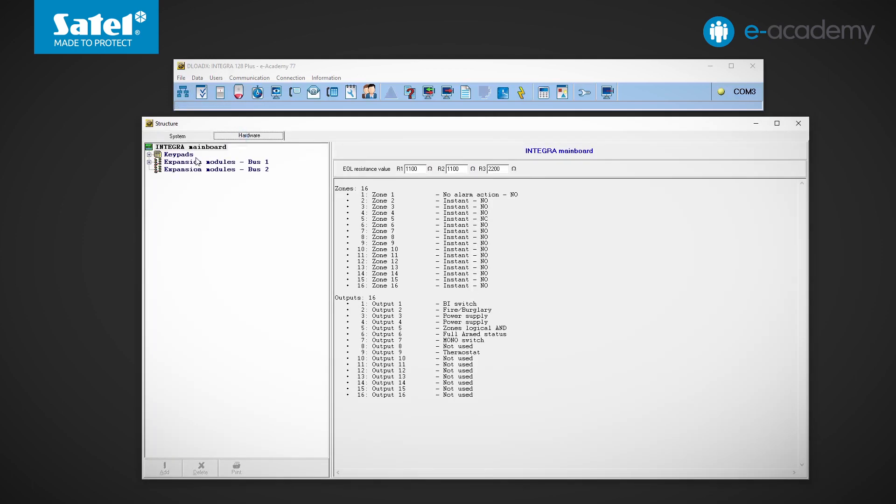
{"action": "left_click", "coordinate": [148, 154]}
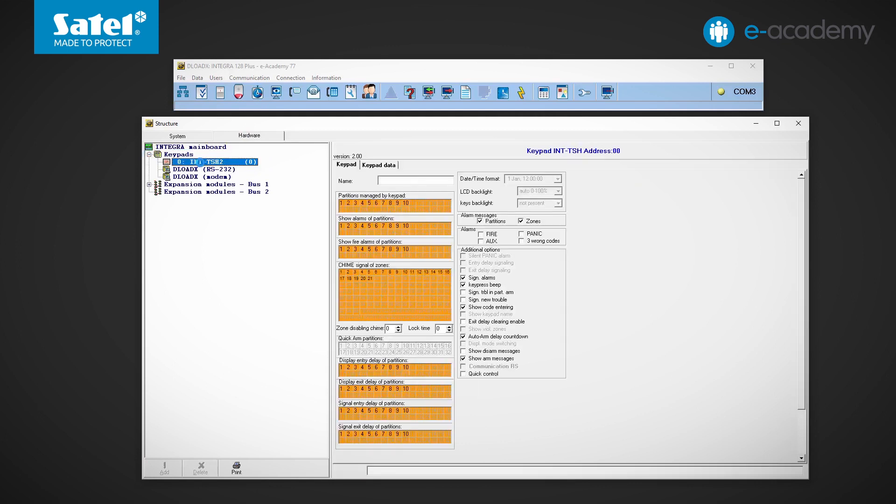
{"action": "left_click", "coordinate": [378, 166]}
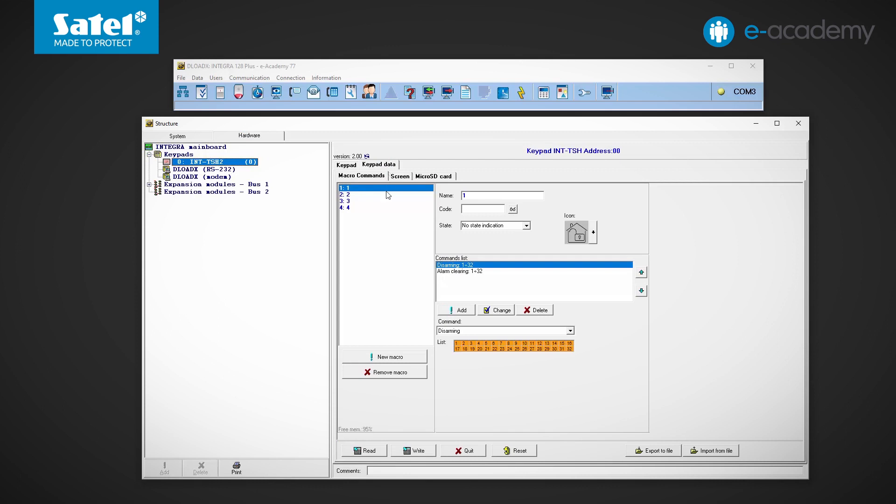
Read the current data from the keypad and show its Screen theme settings
{"action": "left_click", "coordinate": [363, 450]}
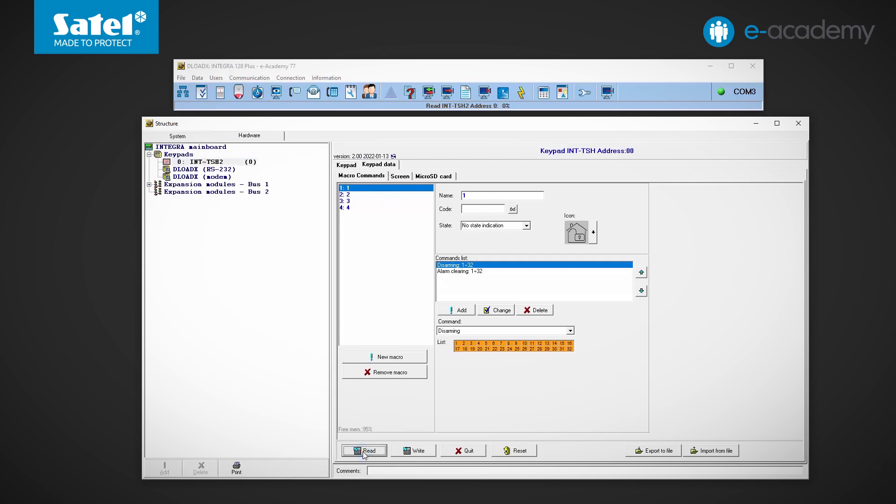
{"action": "left_click", "coordinate": [364, 450]}
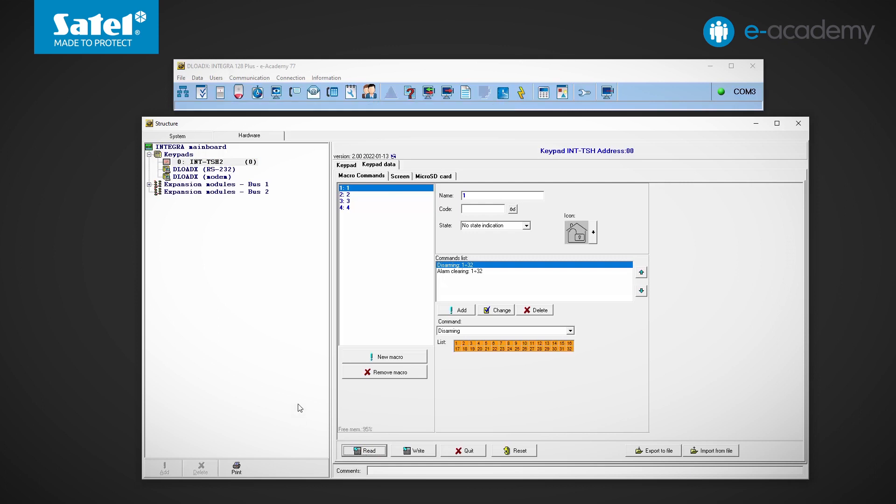
{"action": "left_click", "coordinate": [400, 175]}
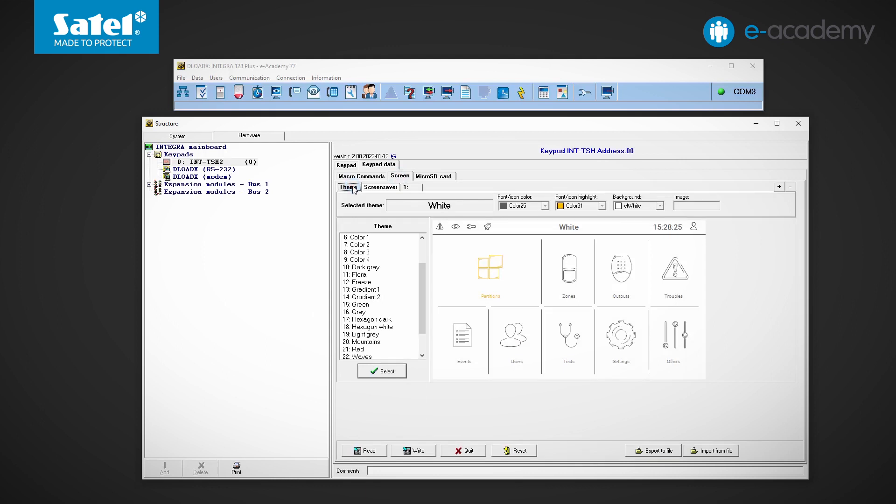
{"action": "mouse_move", "coordinate": [398, 263]}
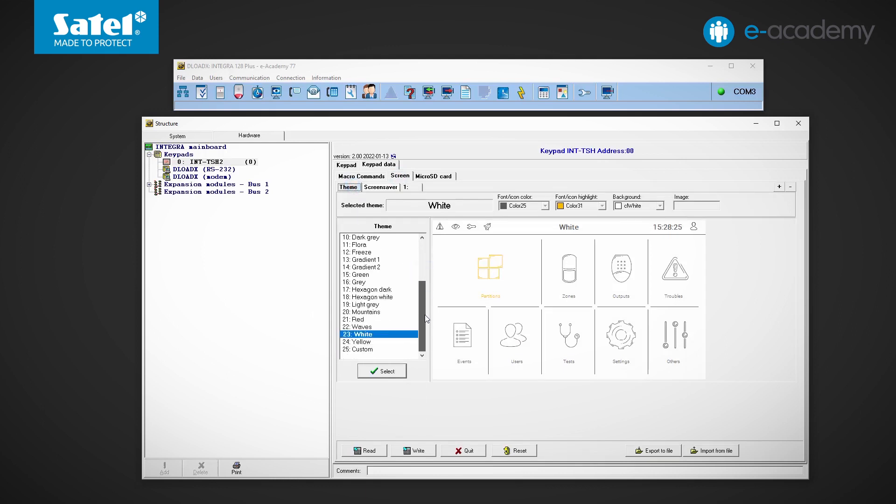
Preview Gradient 2 and Abstract, select Abstract as the keypad theme, then preview Custom
{"action": "left_click", "coordinate": [364, 312]}
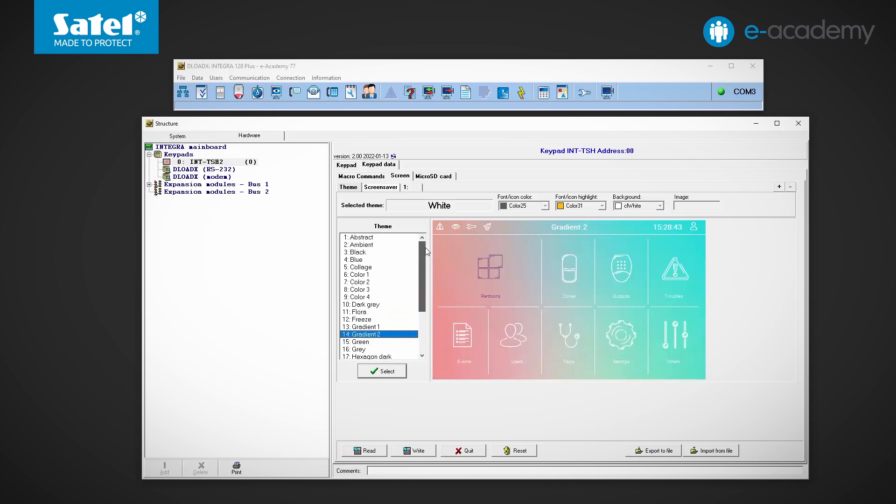
{"action": "left_click", "coordinate": [358, 237]}
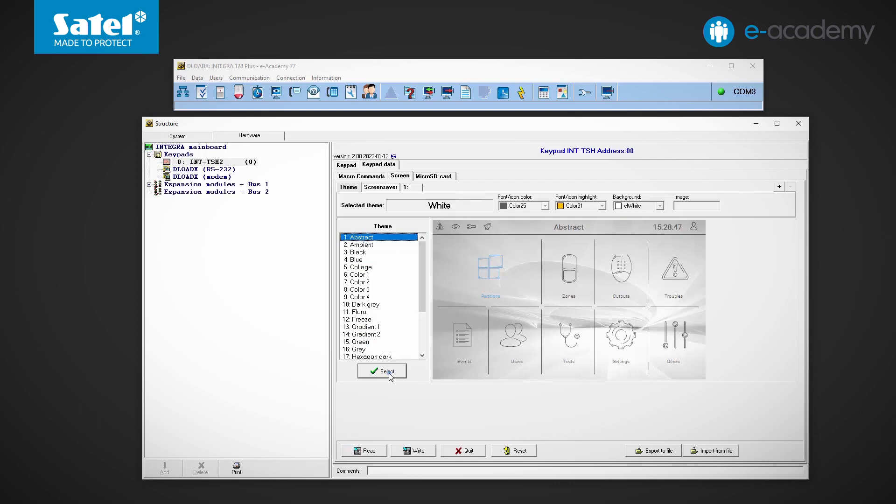
{"action": "left_click", "coordinate": [382, 371]}
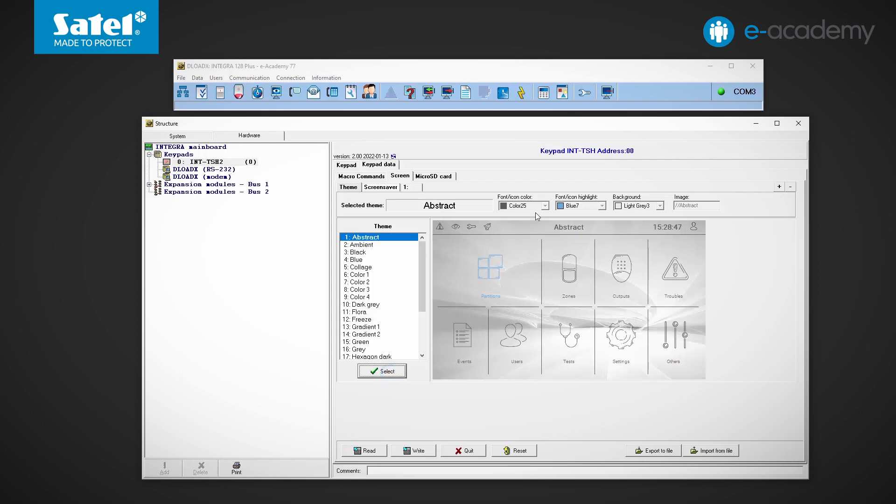
{"action": "mouse_move", "coordinate": [537, 217]}
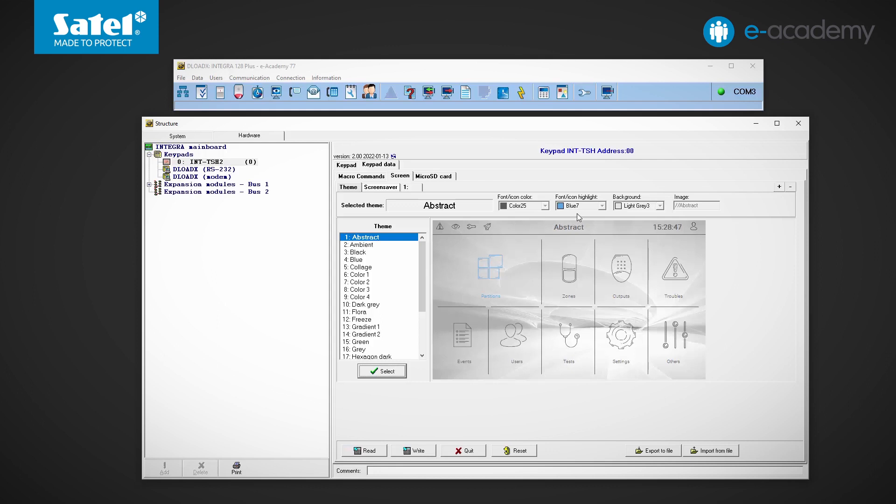
{"action": "mouse_move", "coordinate": [709, 216]}
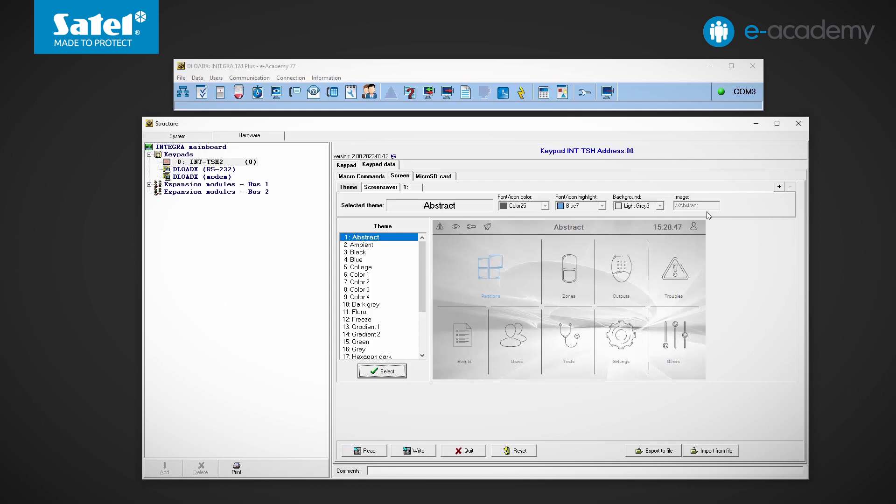
{"action": "mouse_move", "coordinate": [665, 228]}
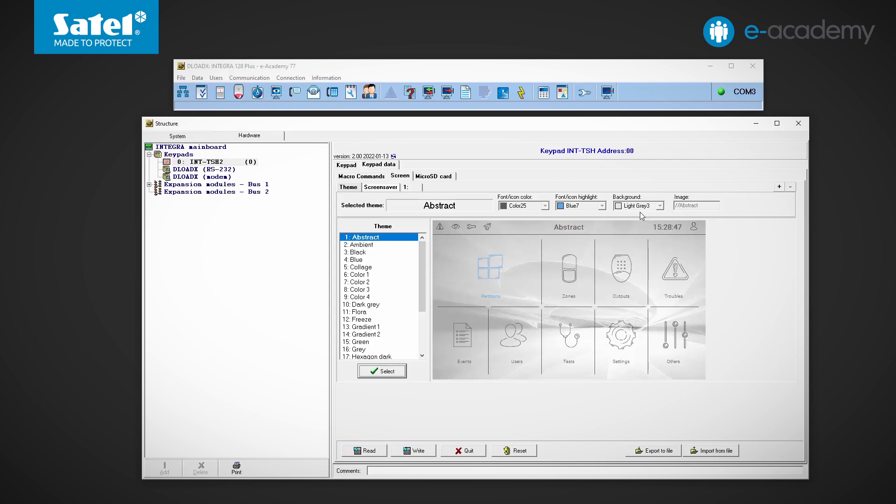
{"action": "scroll", "scroll_direction": "down", "scroll_amount": 3}
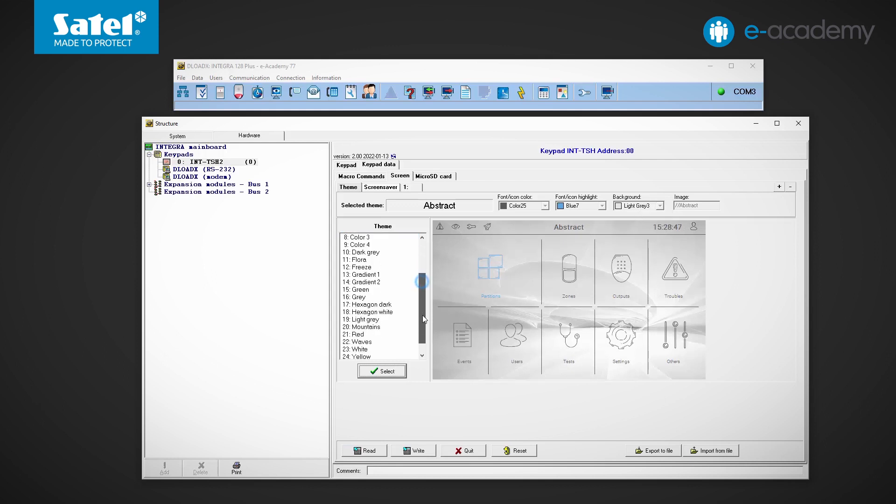
{"action": "left_click", "coordinate": [360, 349]}
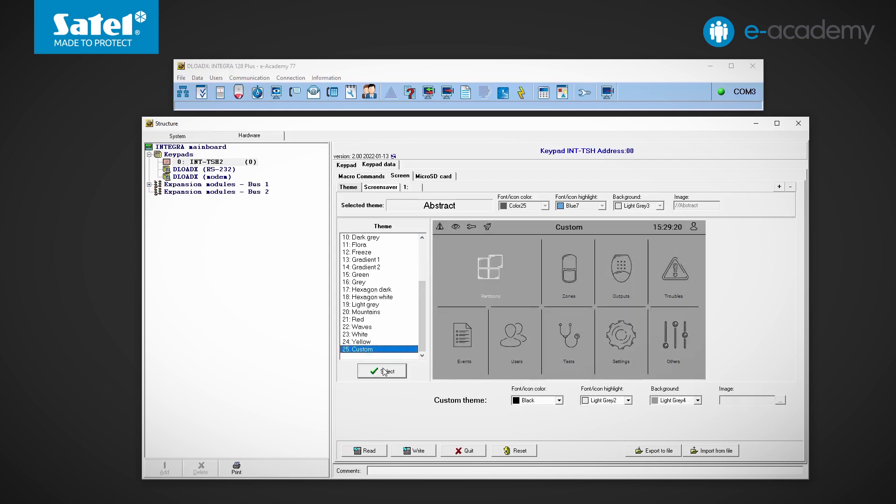
Select the Custom theme with orange Color31 background and purple fonts and icons
{"action": "left_click", "coordinate": [382, 371]}
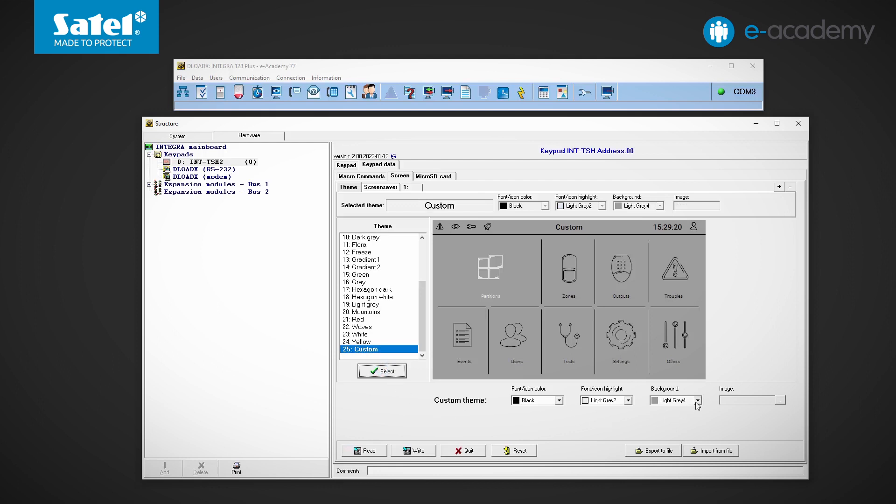
{"action": "left_click", "coordinate": [695, 400]}
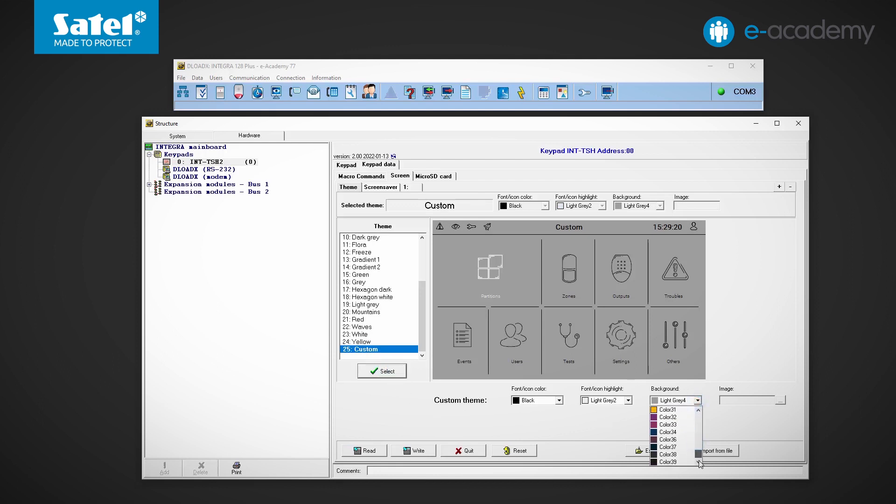
{"action": "left_click", "coordinate": [667, 409]}
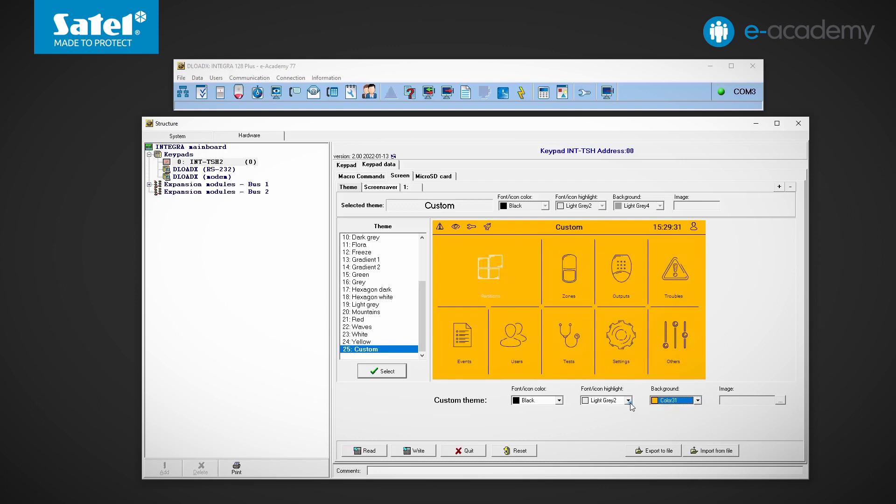
{"action": "left_click", "coordinate": [561, 400]}
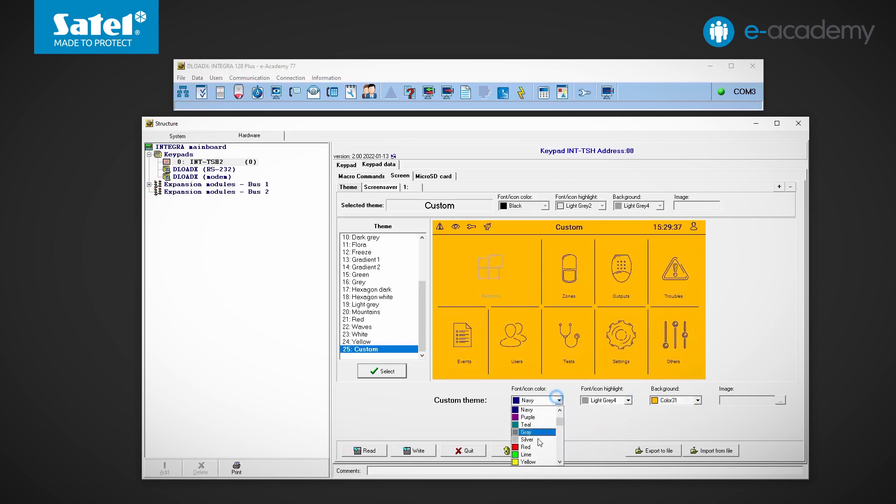
{"action": "left_click", "coordinate": [527, 417]}
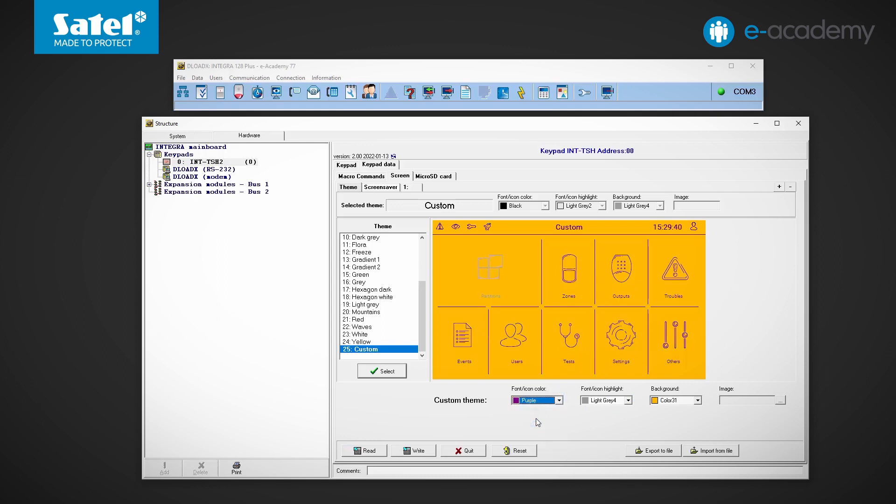
Make 18: Hexagon white the keypad's selected theme instead
{"action": "left_click", "coordinate": [368, 297]}
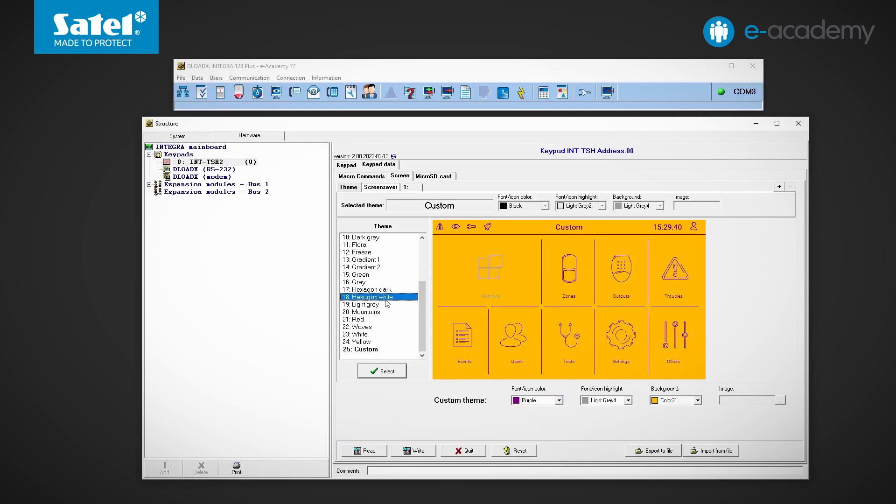
{"action": "left_click", "coordinate": [382, 371]}
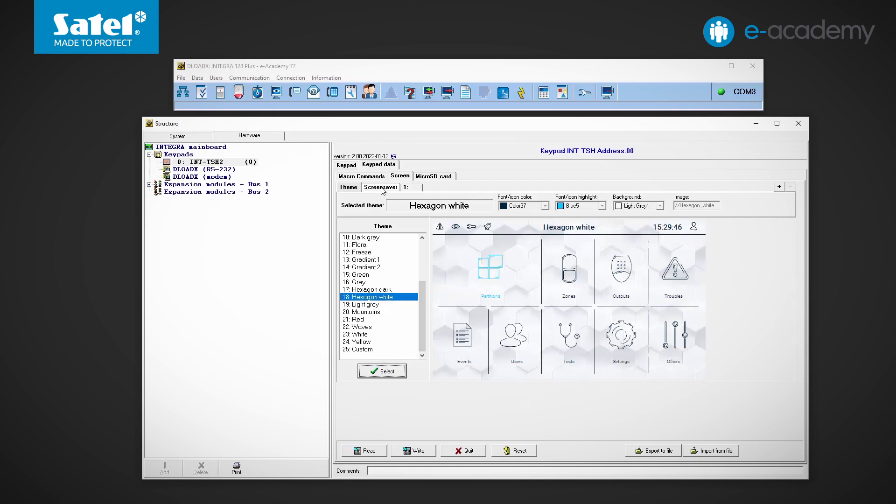
Untick Use theme on the Screensaver so its own image can be chosen from the Image list
{"action": "left_click", "coordinate": [380, 187]}
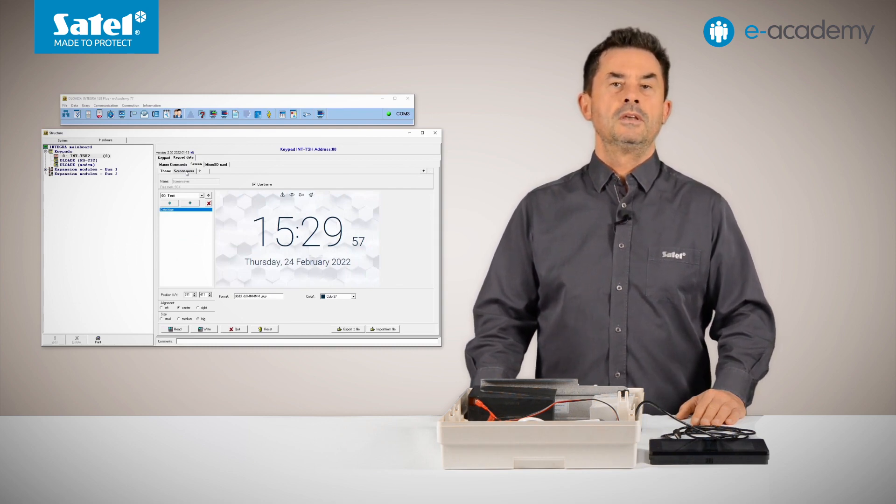
{"action": "left_click", "coordinate": [254, 184]}
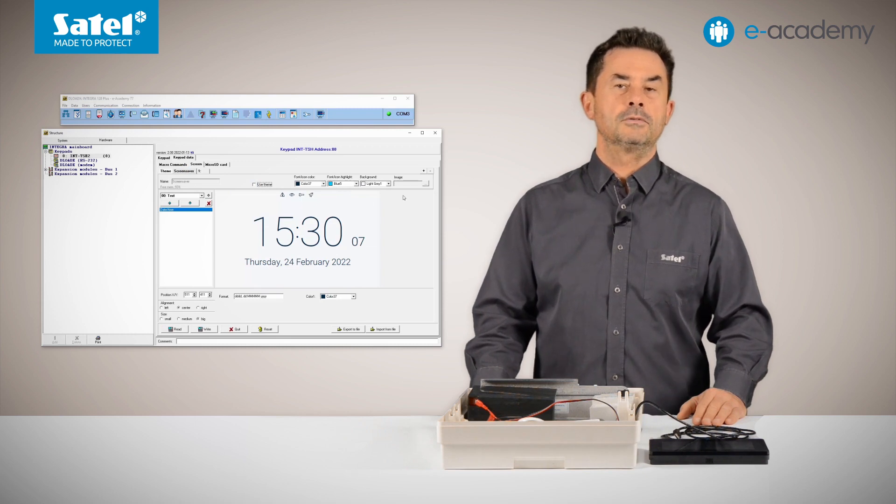
{"action": "left_click", "coordinate": [427, 183]}
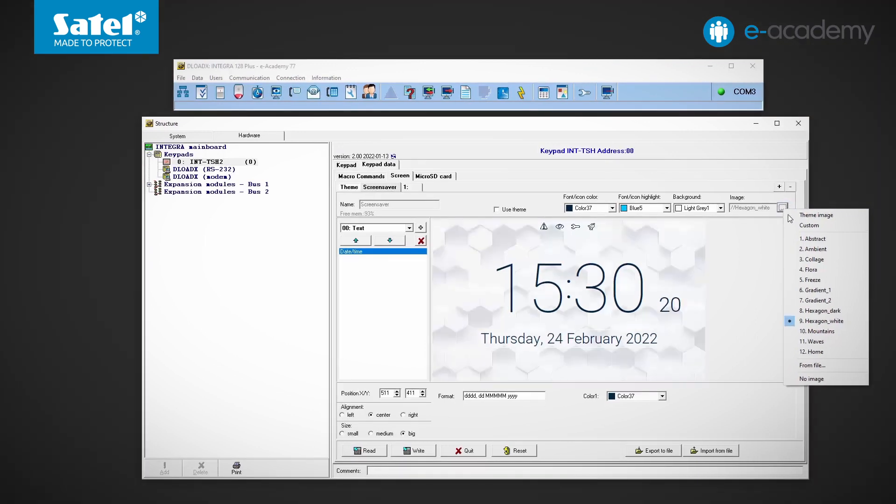
{"action": "mouse_move", "coordinate": [816, 300]}
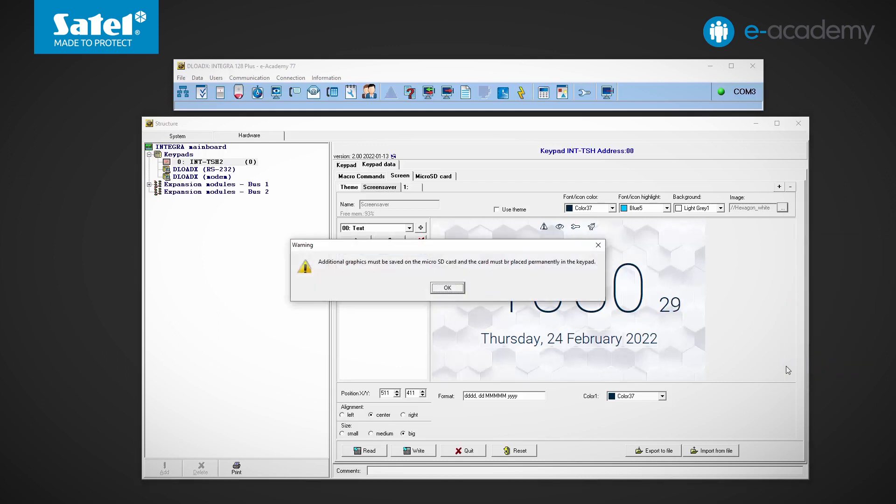
OK the microSD warning, cancel the image file browser and tick Use theme again
{"action": "left_click", "coordinate": [447, 287]}
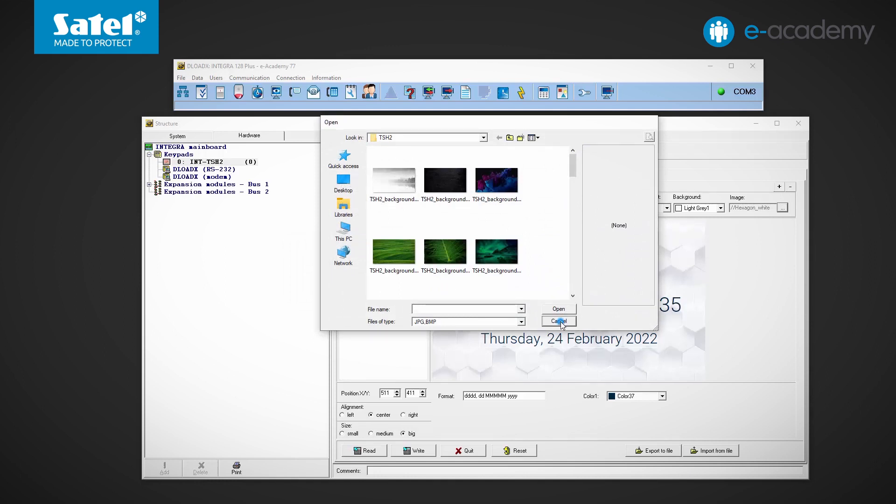
{"action": "left_click", "coordinate": [559, 321]}
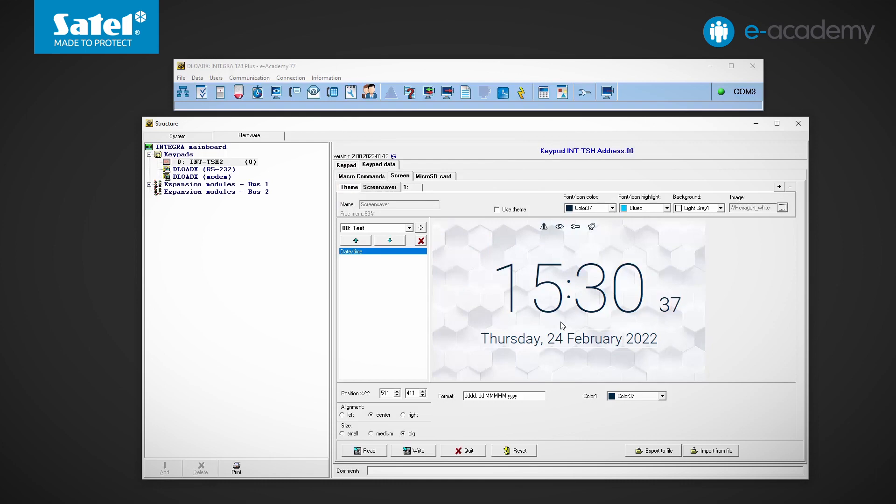
{"action": "left_click", "coordinate": [497, 210]}
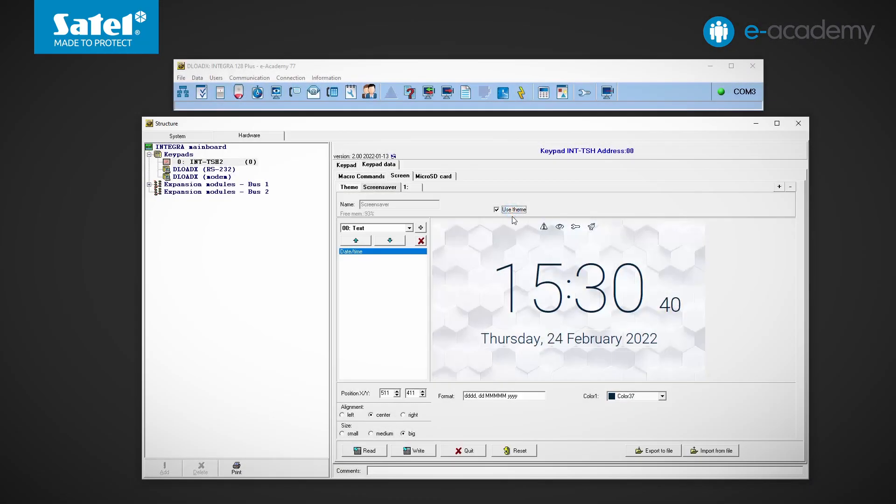
{"action": "mouse_move", "coordinate": [551, 238]}
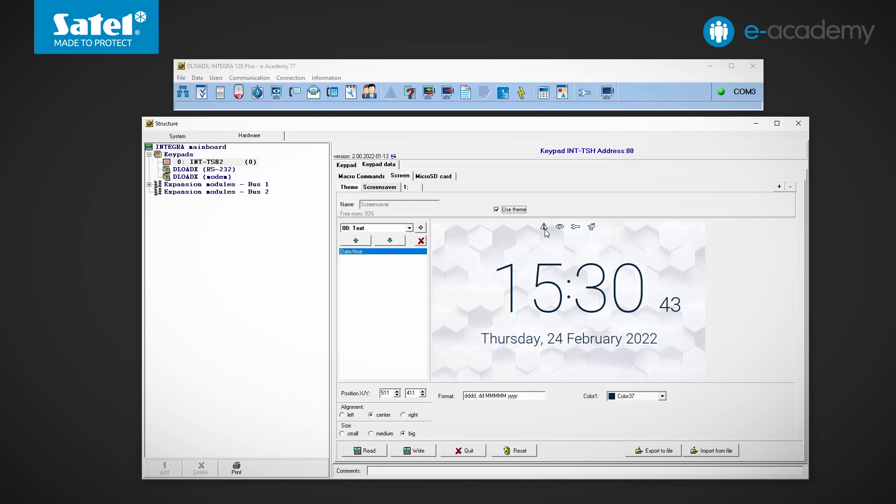
{"action": "mouse_move", "coordinate": [581, 245]}
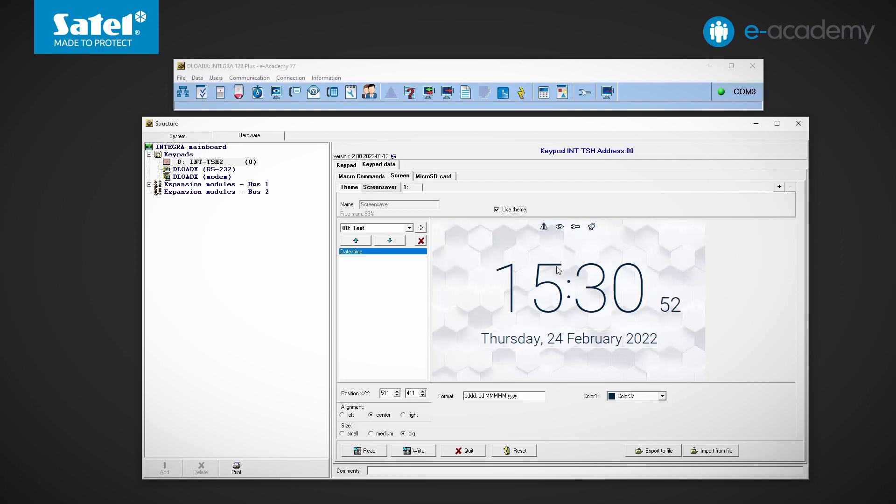
{"action": "mouse_move", "coordinate": [544, 334]}
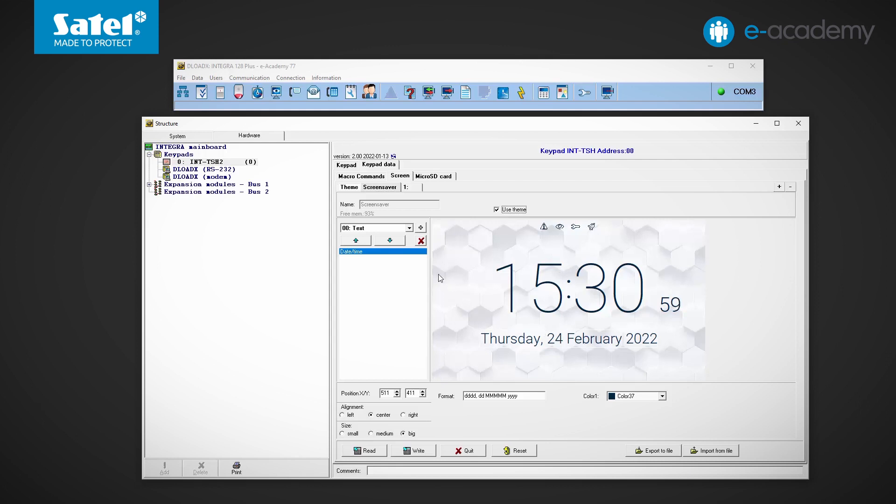
Choose 00: Text as the next screensaver element type
{"action": "left_click", "coordinate": [411, 227]}
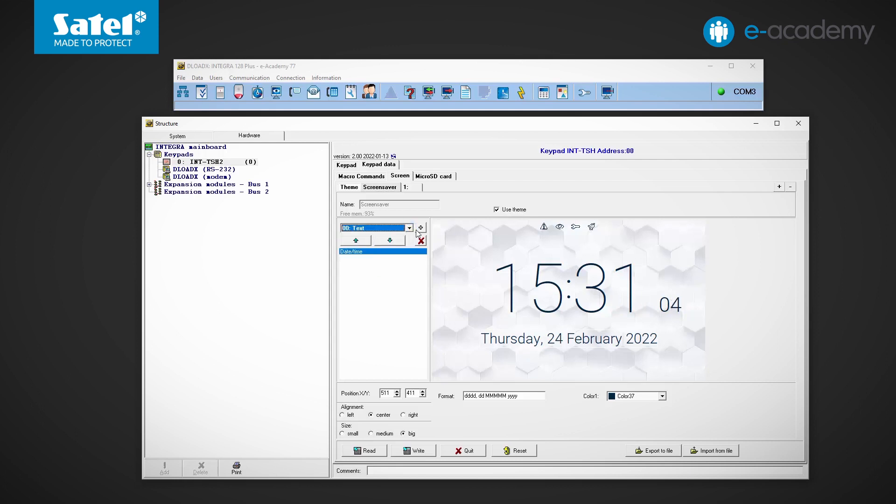
Add a small blue TEST text element to the screensaver
{"action": "left_click", "coordinate": [421, 228]}
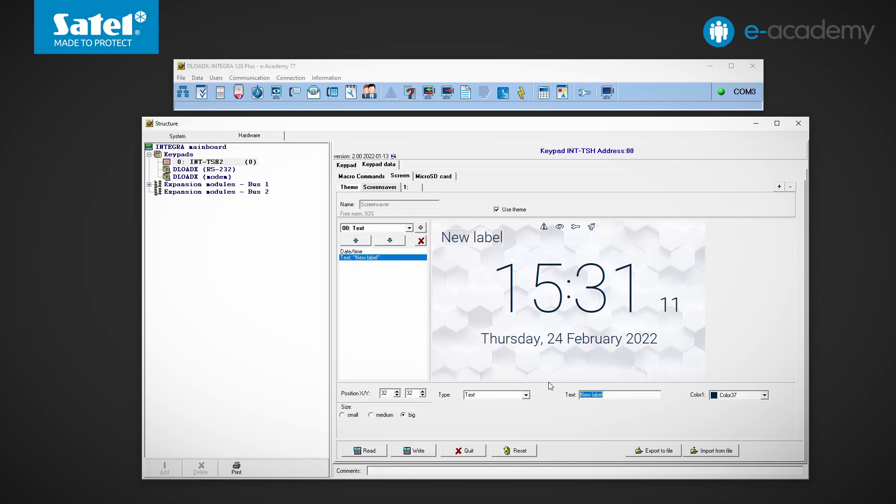
{"action": "left_click", "coordinate": [765, 395]}
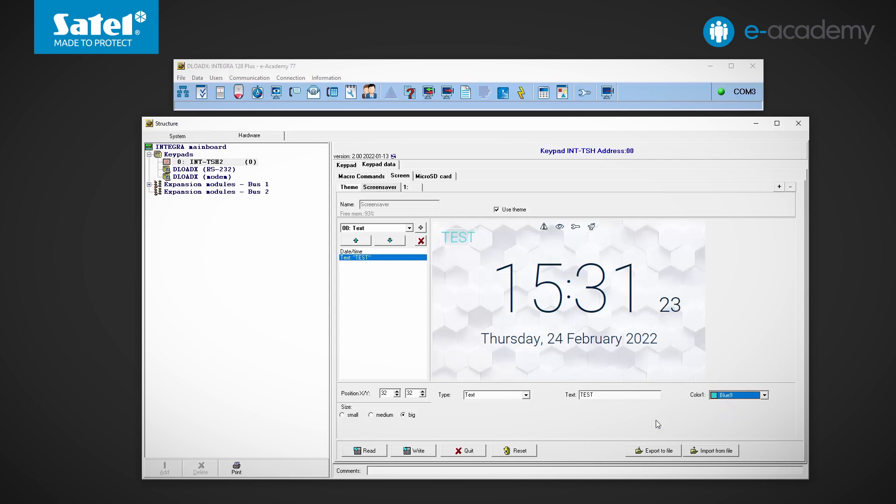
{"action": "left_click", "coordinate": [343, 415]}
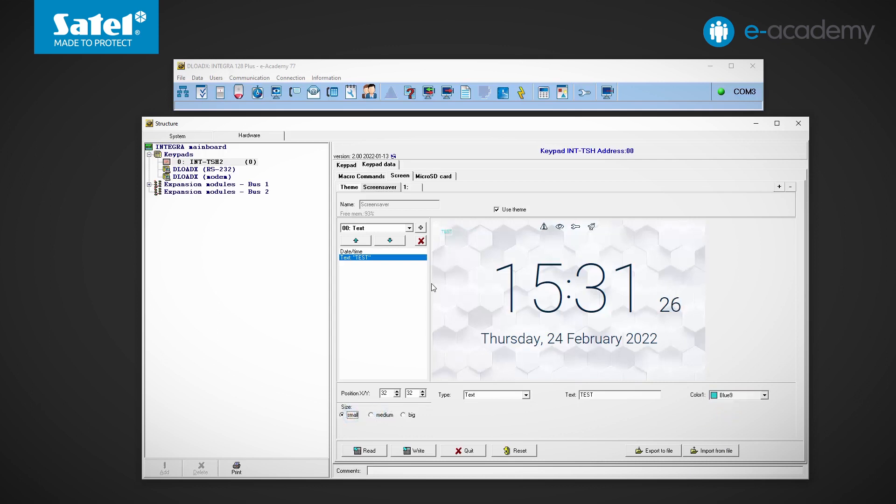
{"action": "left_click", "coordinate": [412, 228]}
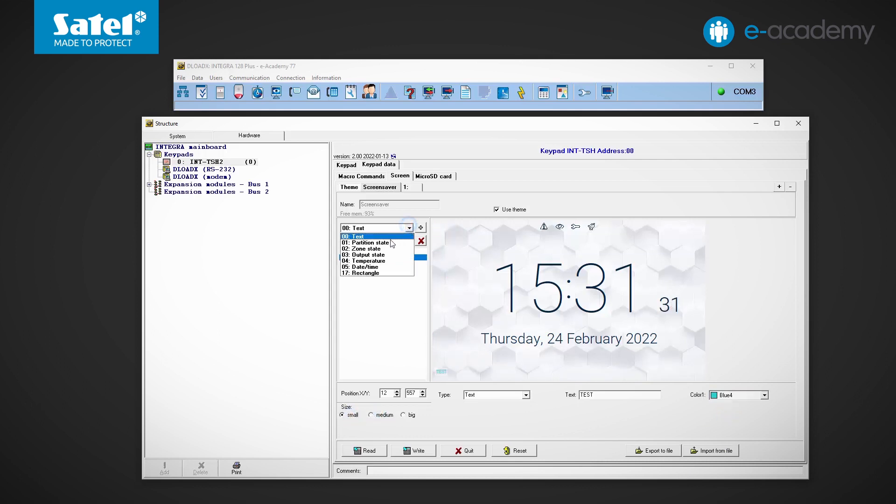
Add a big Partition 3 state indicator and drag it to the screensaver's bottom edge
{"action": "left_click", "coordinate": [370, 243]}
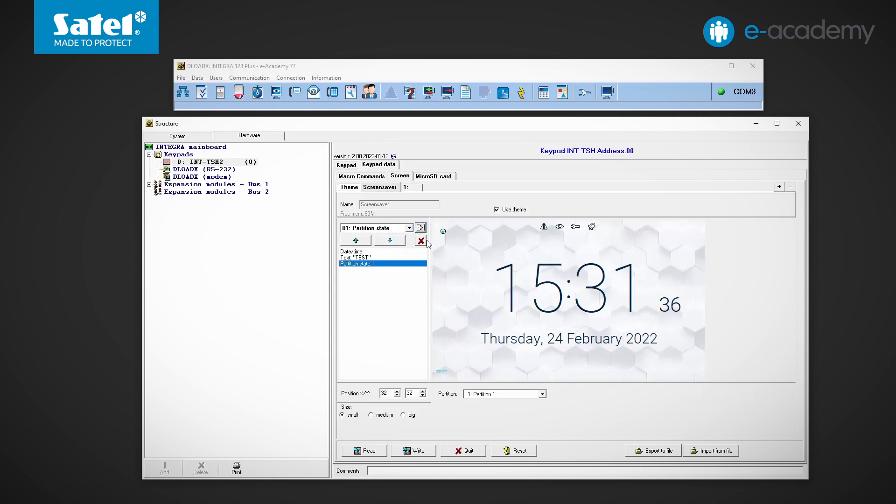
{"action": "left_click", "coordinate": [541, 394]}
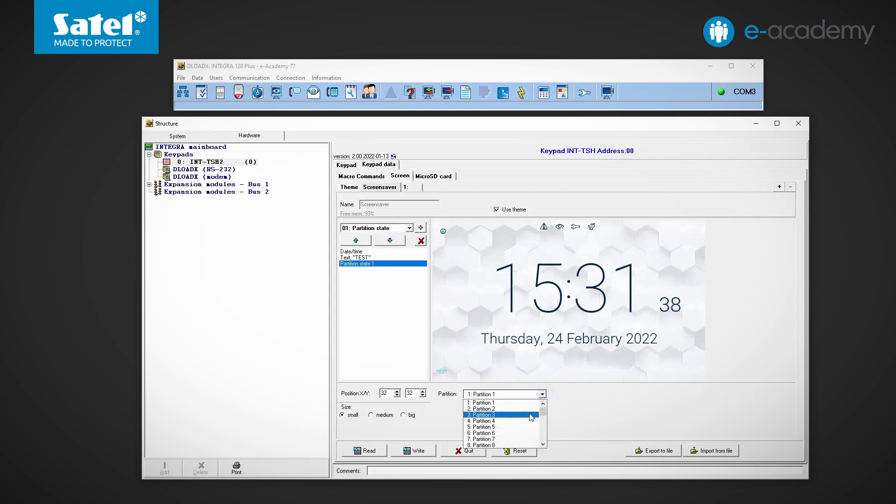
{"action": "left_click", "coordinate": [482, 415]}
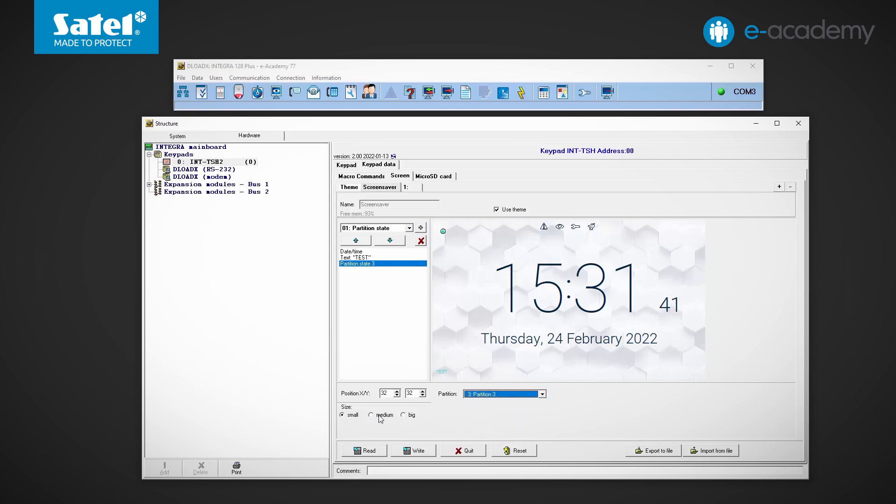
{"action": "left_click", "coordinate": [404, 414]}
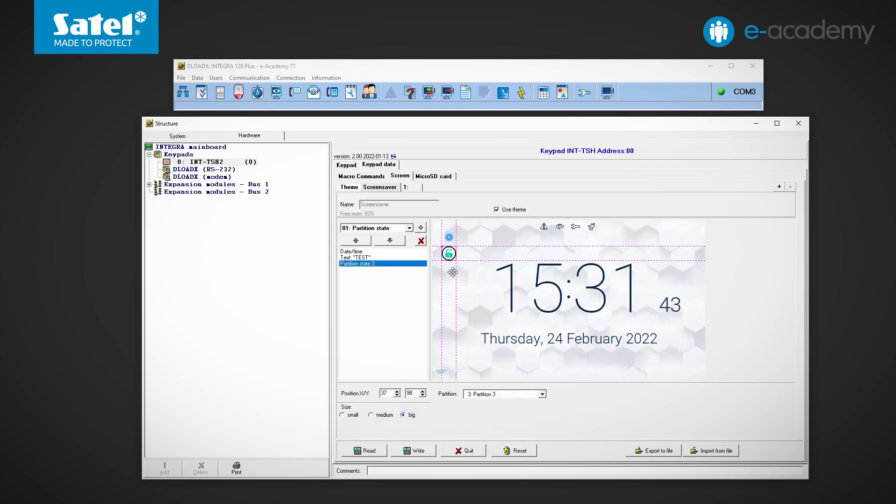
{"action": "left_click_drag", "start_coordinate": [449, 253], "coordinate": [459, 371]}
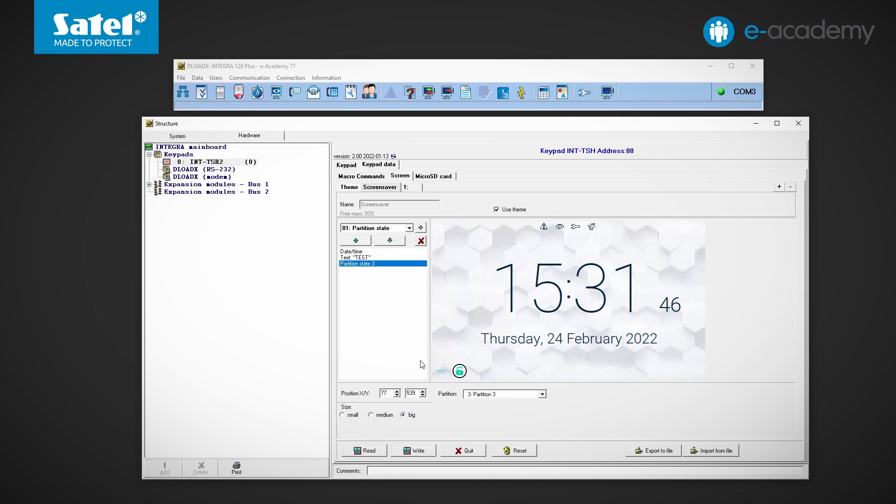
Add a Zone 3 state element displayed as an icon
{"action": "left_click", "coordinate": [413, 228]}
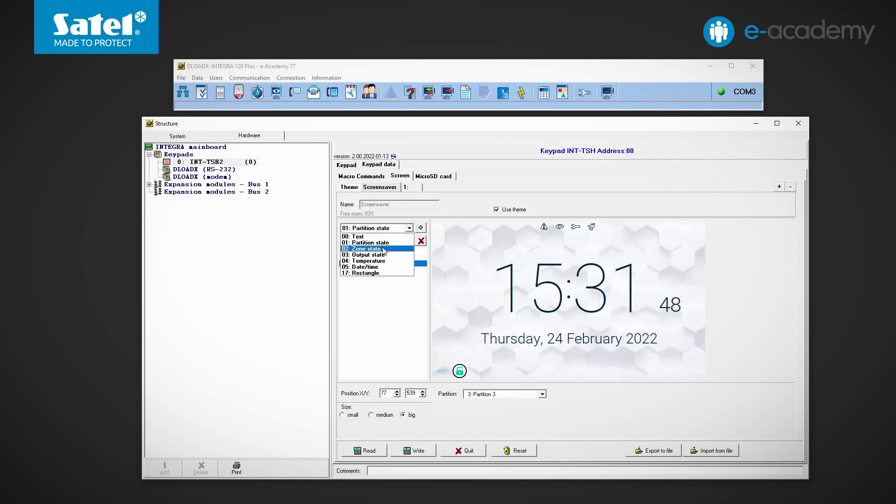
{"action": "left_click", "coordinate": [421, 228]}
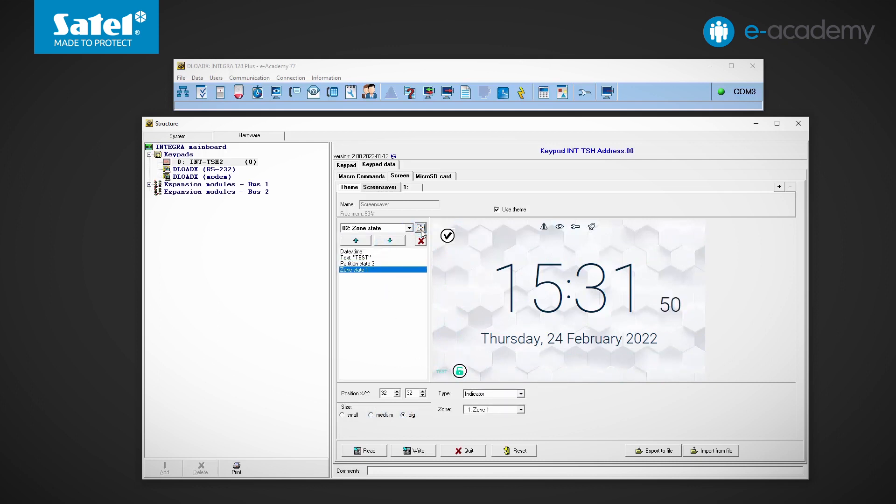
{"action": "left_click", "coordinate": [520, 409]}
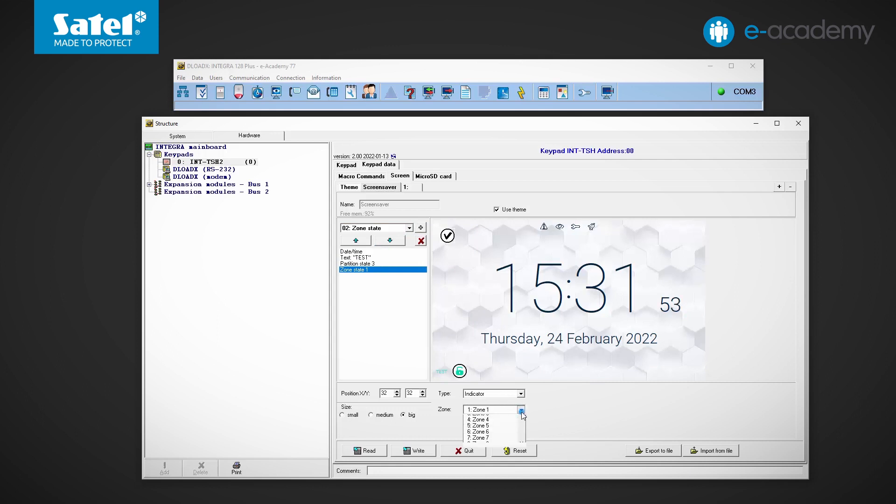
{"action": "left_click", "coordinate": [489, 419]}
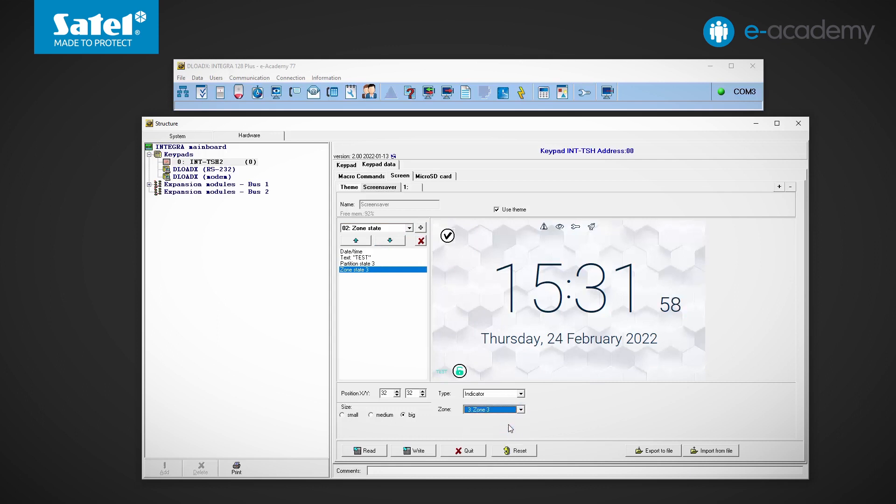
{"action": "left_click", "coordinate": [519, 393]}
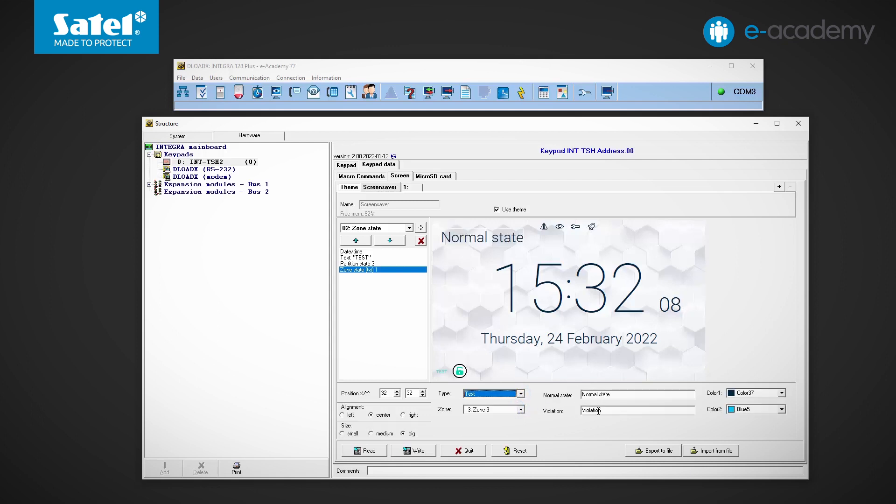
{"action": "left_click", "coordinate": [520, 393]}
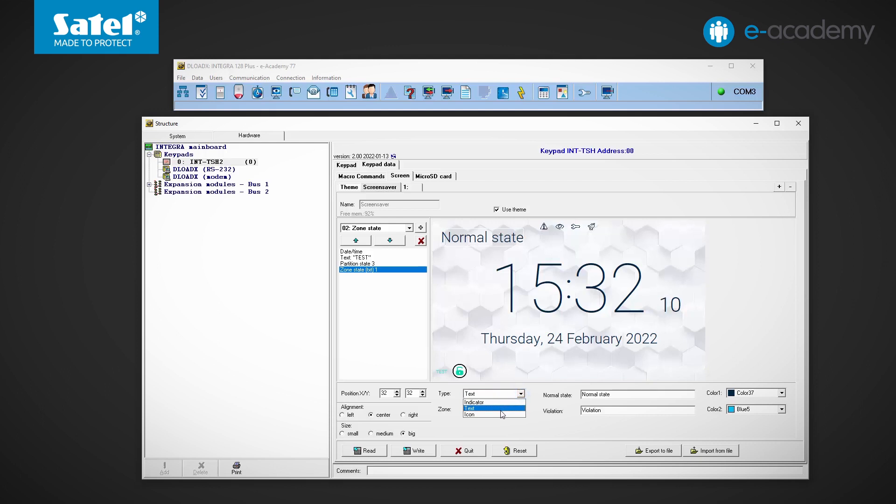
{"action": "left_click", "coordinate": [470, 411]}
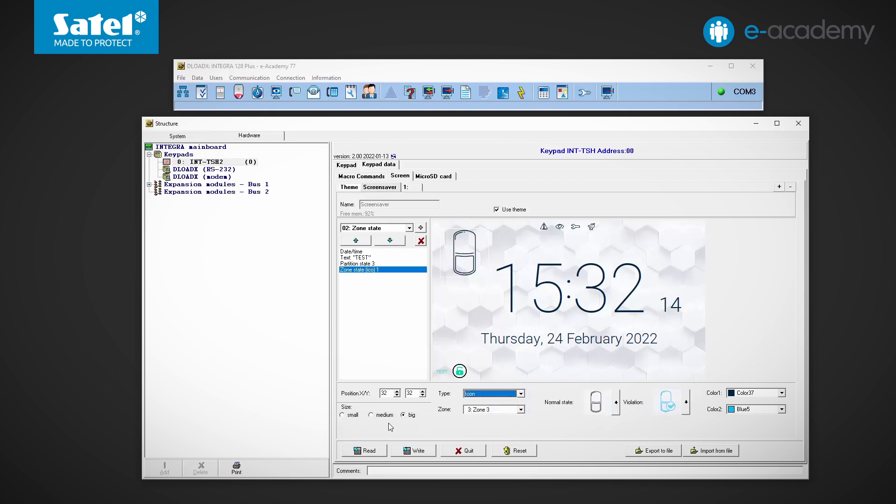
Make the zone icon small, drag it to the bottom row, and add an output-state element
{"action": "left_click", "coordinate": [343, 414]}
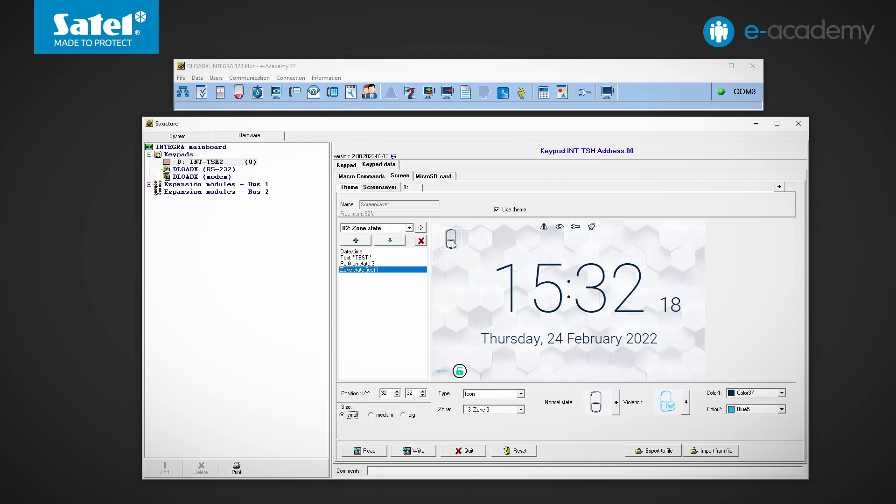
{"action": "left_click_drag", "start_coordinate": [452, 237], "coordinate": [485, 369]}
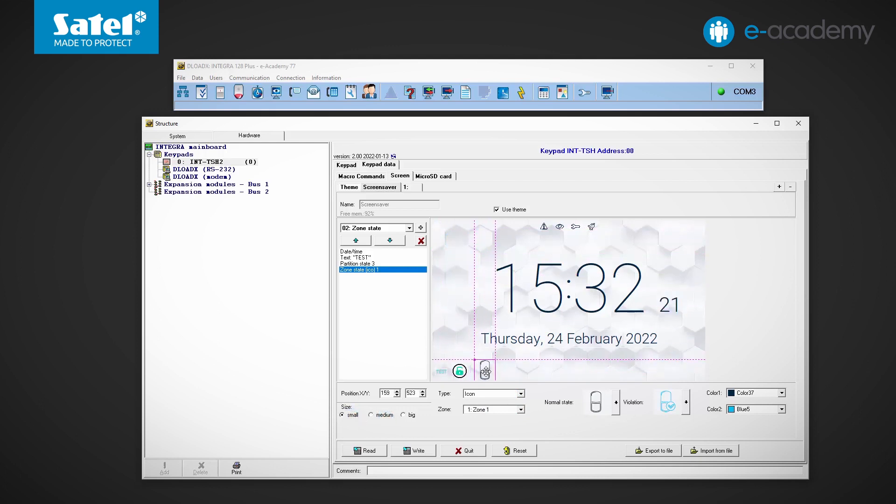
{"action": "left_click", "coordinate": [409, 228]}
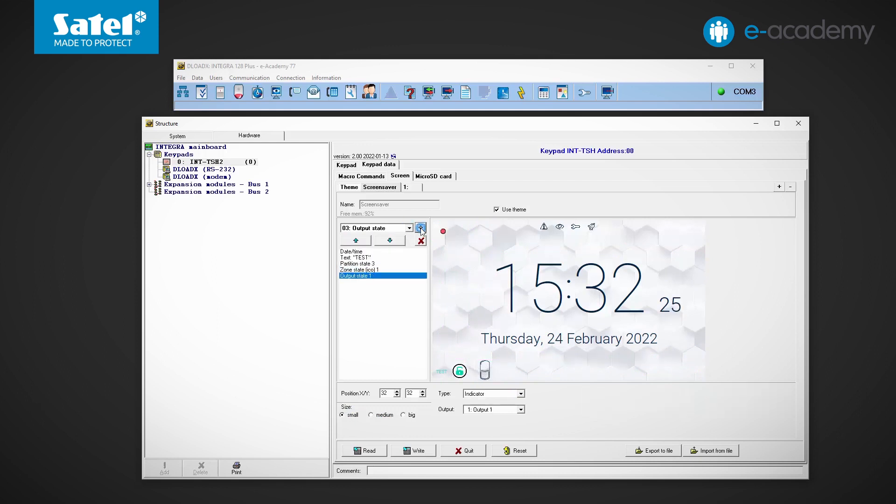
Display the Output 1 state as a medium-sized icon
{"action": "left_click", "coordinate": [520, 393]}
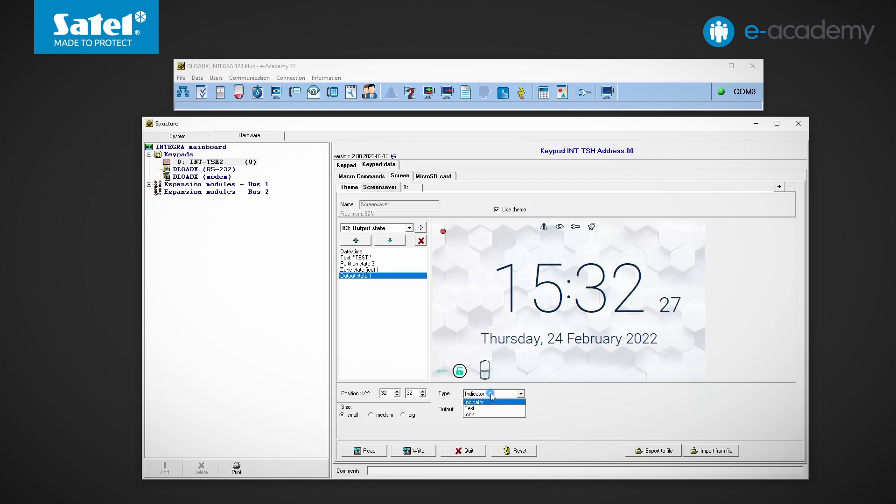
{"action": "left_click", "coordinate": [468, 409]}
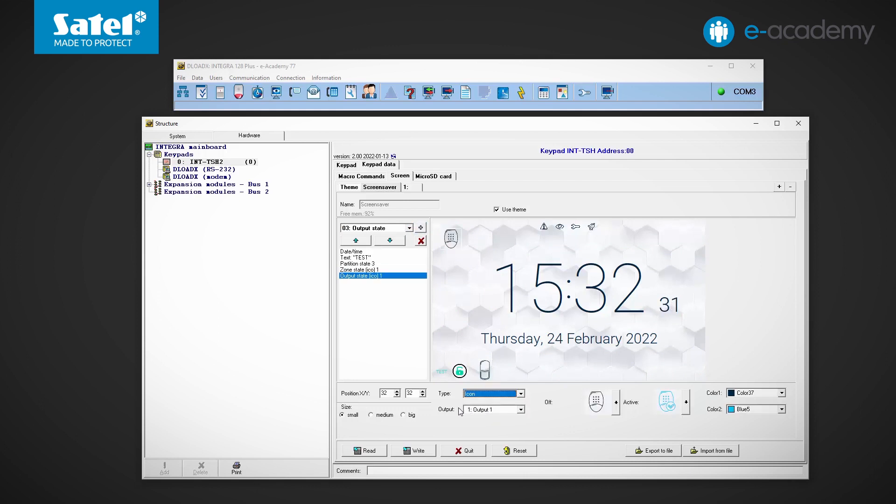
{"action": "left_click", "coordinate": [371, 415]}
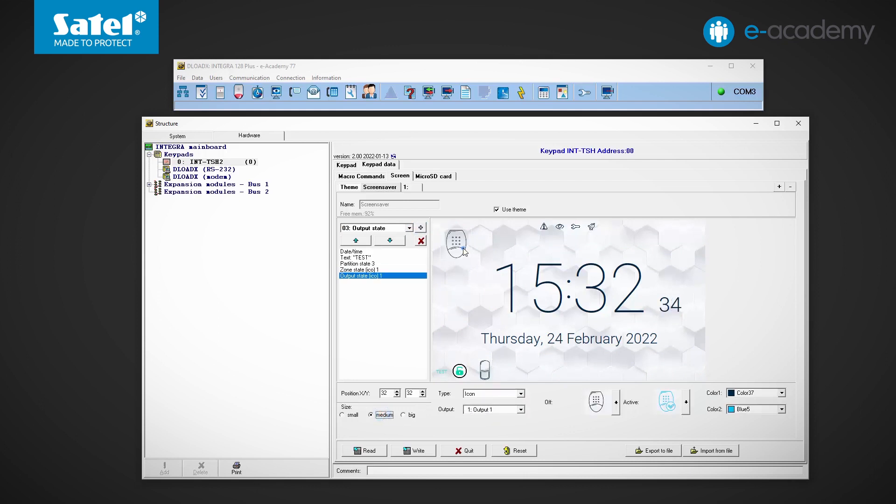
{"action": "left_click", "coordinate": [411, 228]}
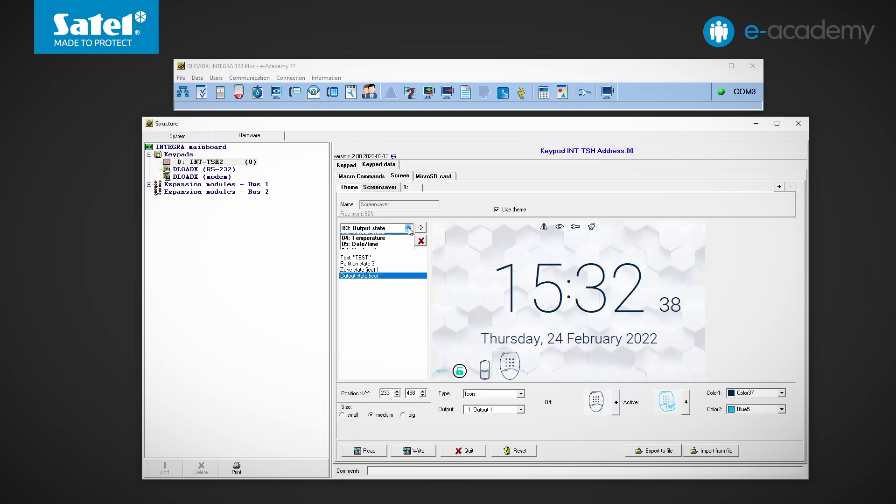
Add a big Zone 7 temperature readout in °C to the screensaver's bottom row
{"action": "left_click", "coordinate": [421, 228]}
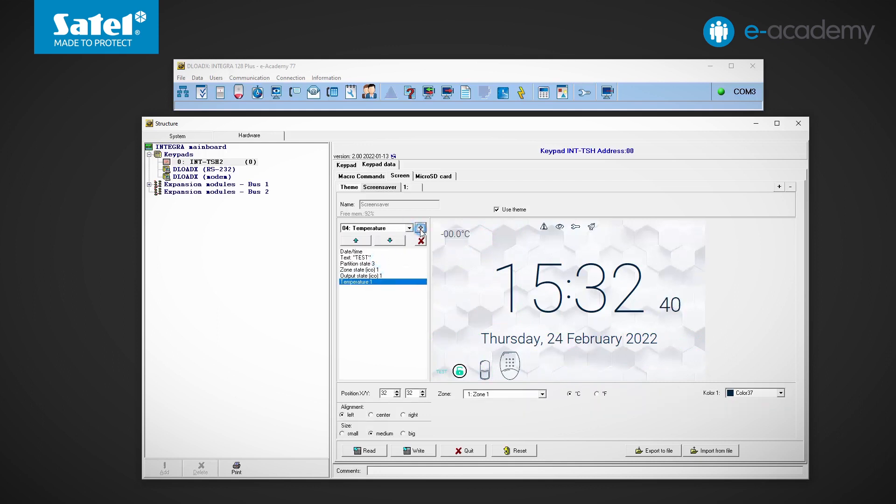
{"action": "left_click", "coordinate": [540, 394]}
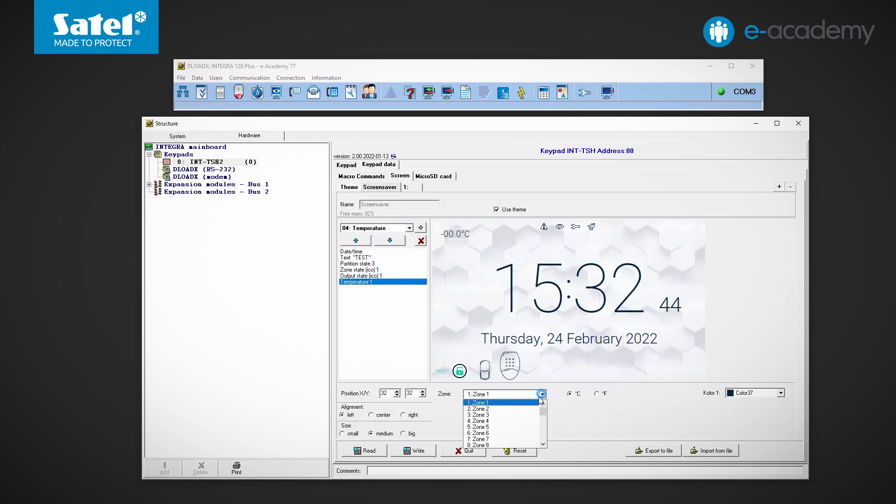
{"action": "left_click", "coordinate": [479, 439]}
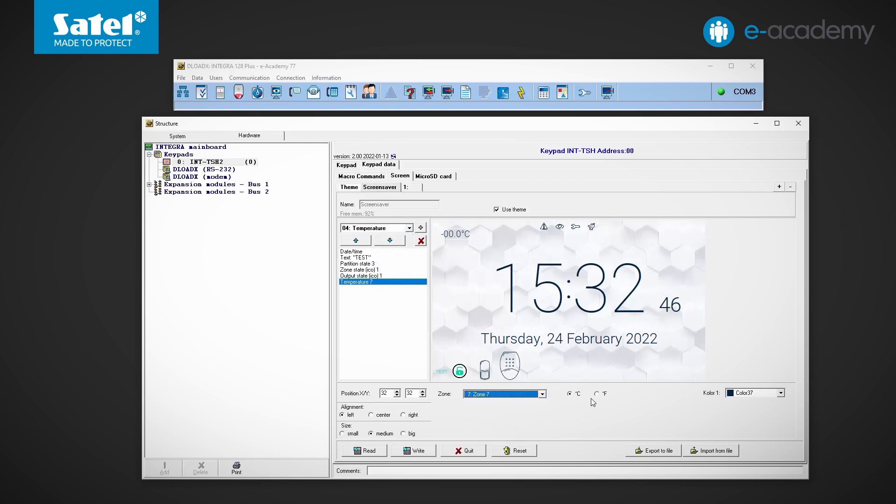
{"action": "left_click", "coordinate": [570, 394]}
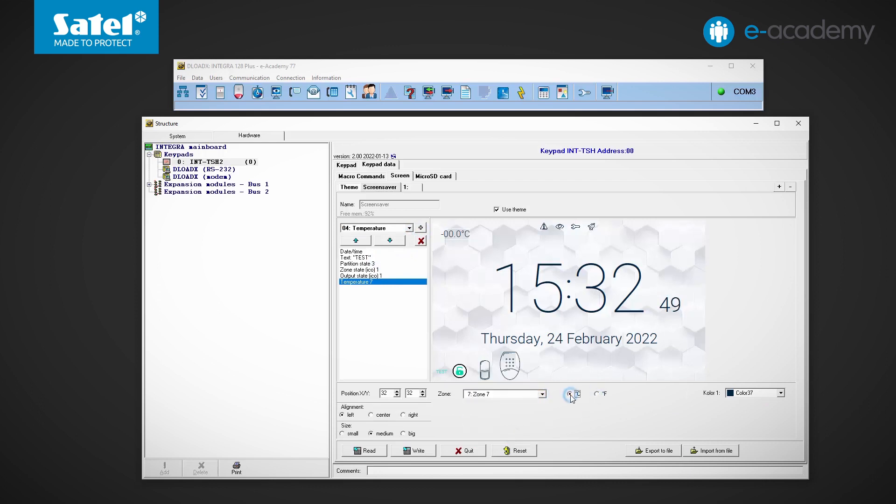
{"action": "left_click", "coordinate": [570, 394]}
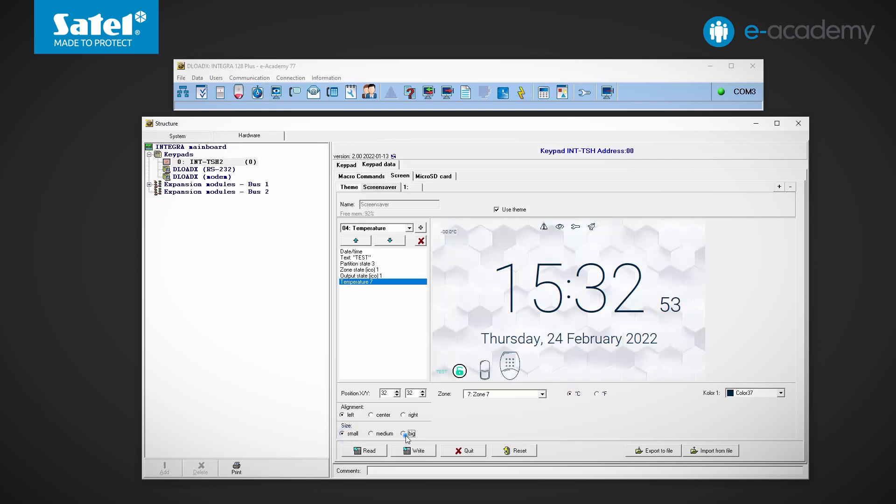
{"action": "left_click", "coordinate": [403, 433]}
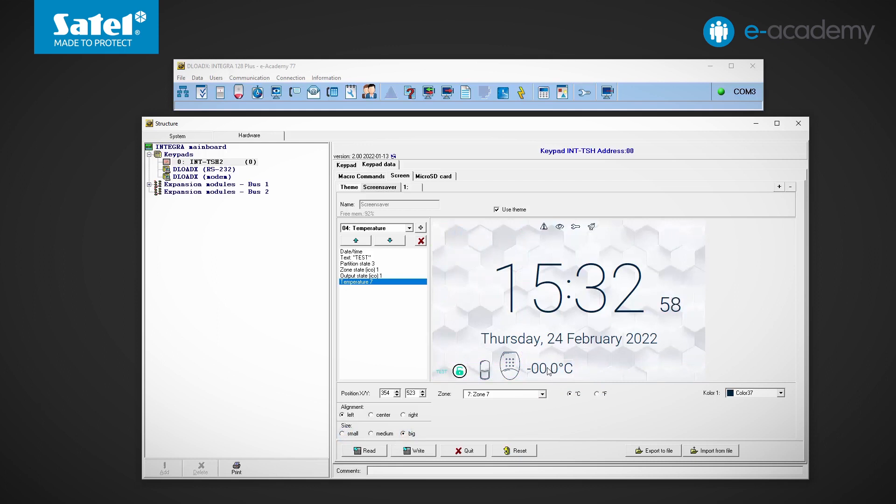
Reopen the Date/time widget and extend its format 'dddd, dd MMMMM yyyy' with 'hh'
{"action": "left_click", "coordinate": [415, 228]}
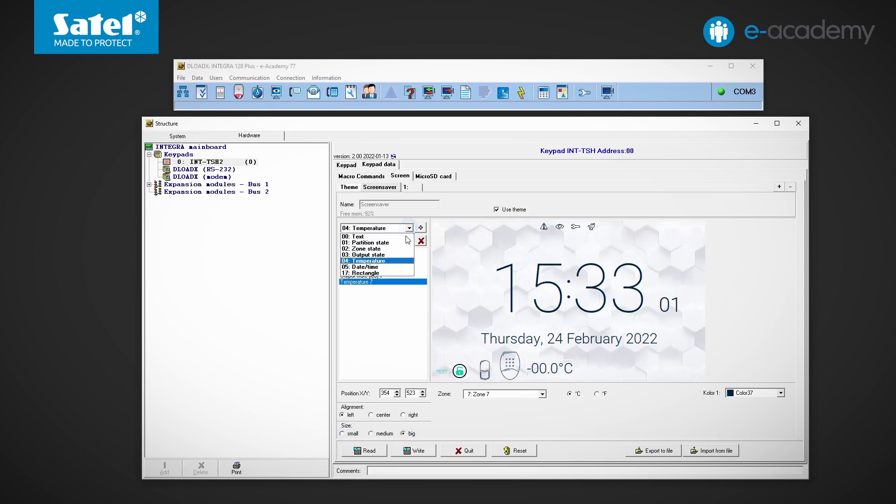
{"action": "left_click", "coordinate": [369, 267]}
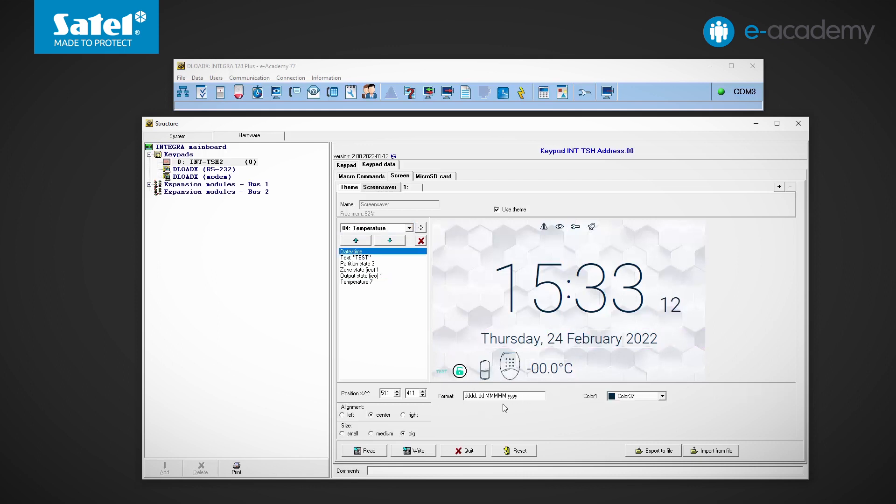
{"action": "mouse_move", "coordinate": [485, 406]}
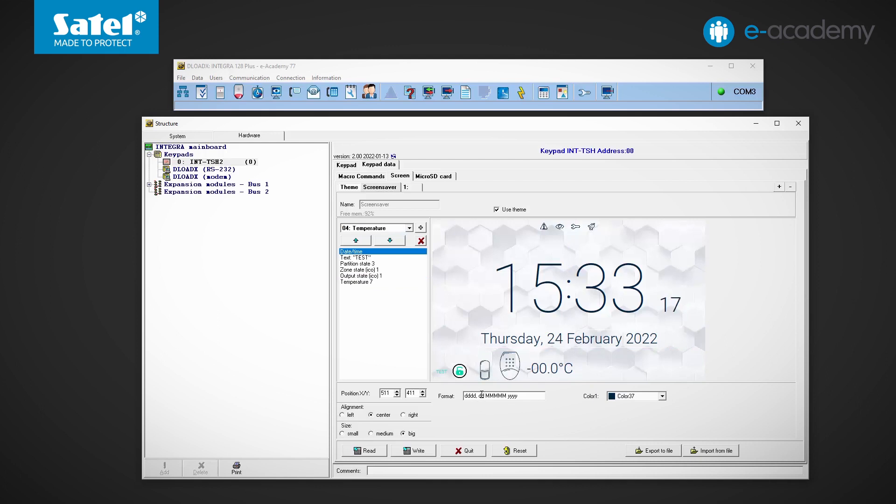
{"action": "double_click", "coordinate": [480, 396]}
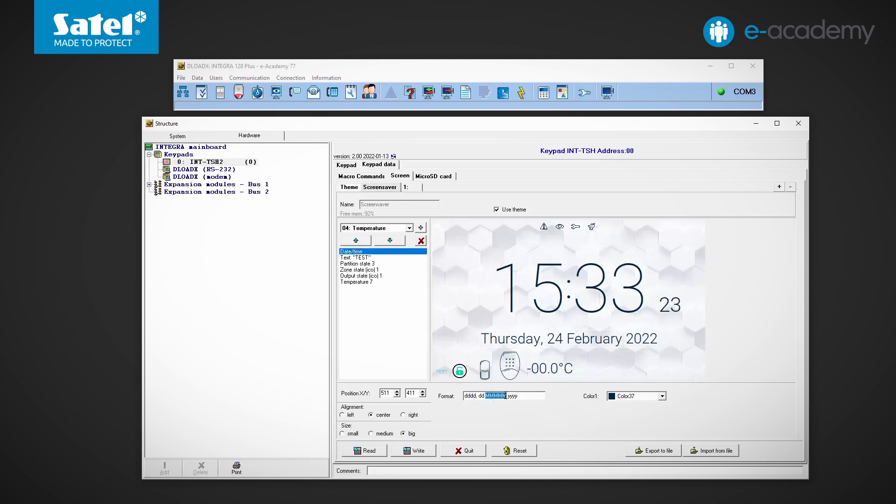
{"action": "left_click", "coordinate": [509, 396]}
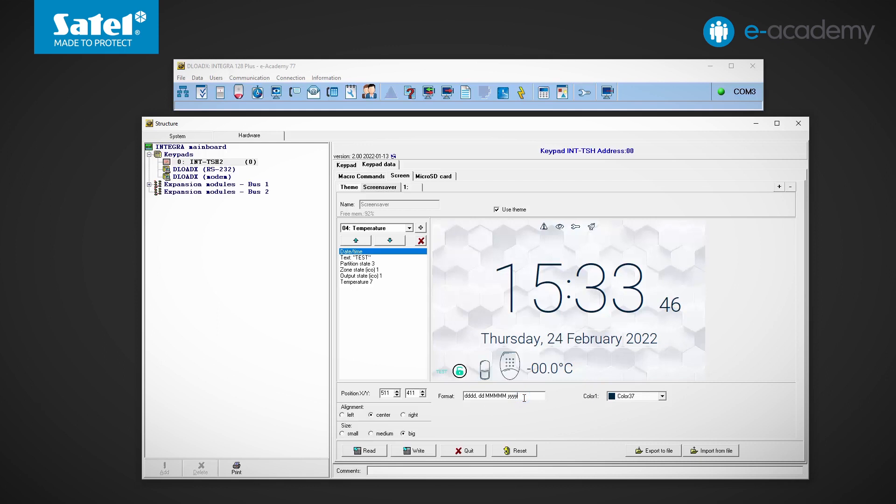
{"action": "type", "text": "hh"}
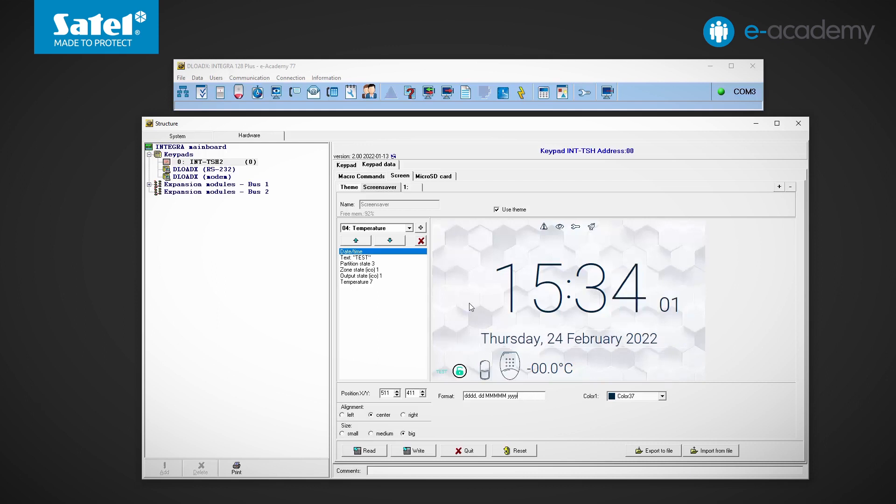
Add a Rectangle widget to the screensaver
{"action": "left_click", "coordinate": [414, 228]}
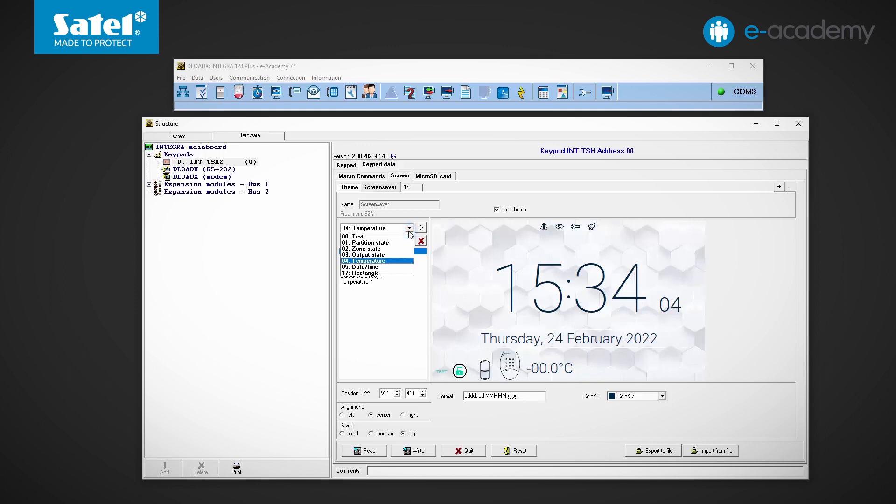
{"action": "left_click", "coordinate": [369, 273]}
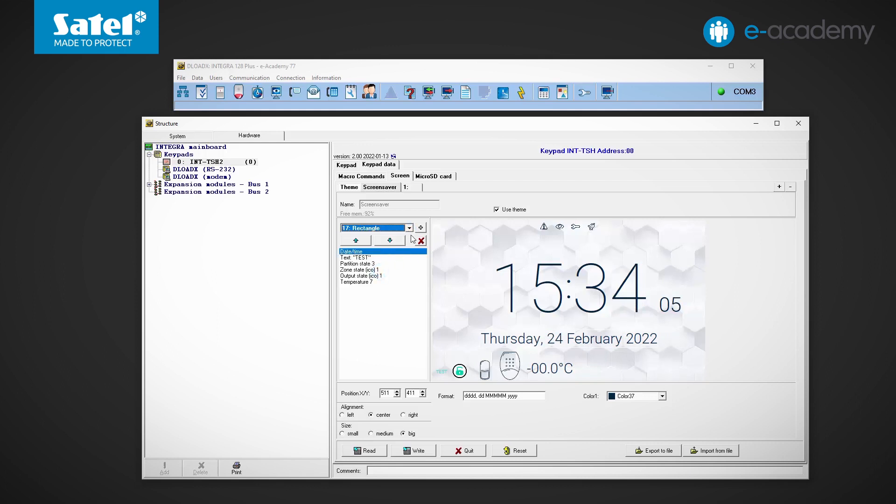
{"action": "left_click", "coordinate": [420, 228]}
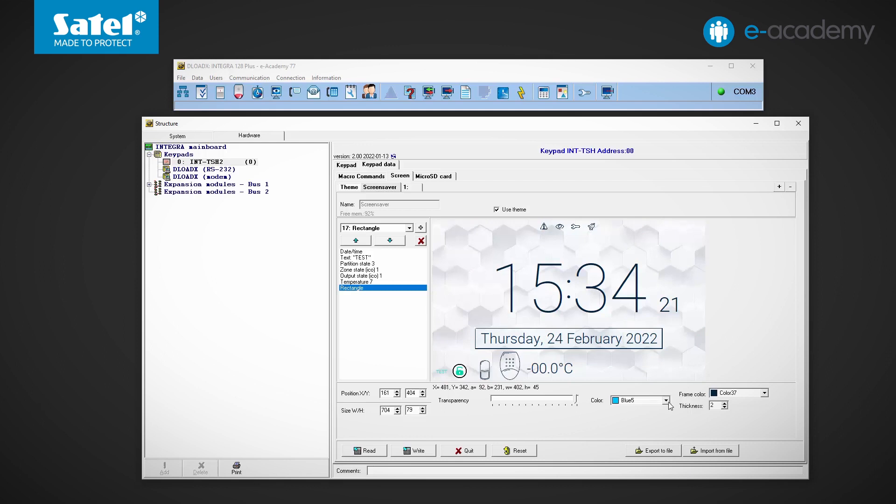
Give the rectangle an orange frame of thickness 5 and a Sky Blue fill
{"action": "left_click", "coordinate": [765, 393]}
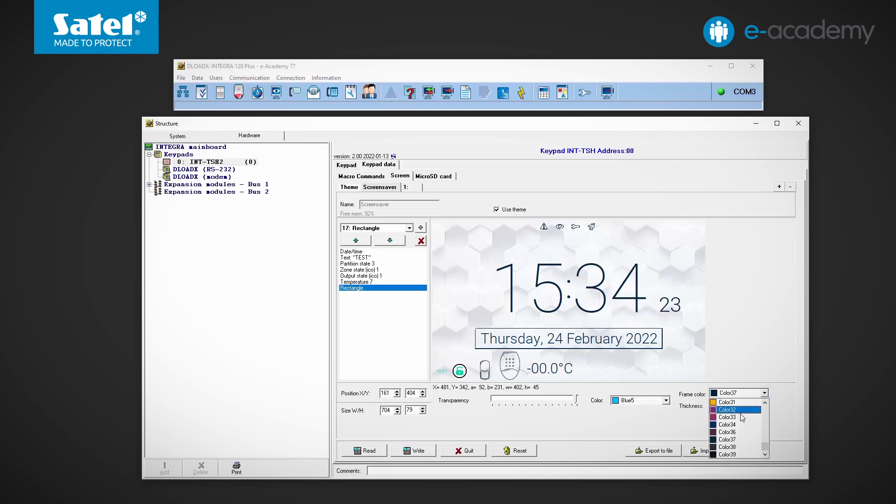
{"action": "left_click", "coordinate": [728, 402]}
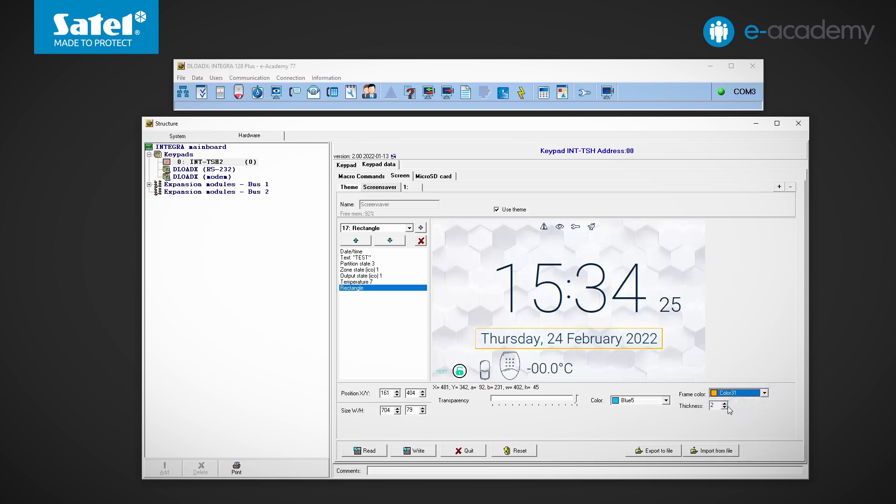
{"action": "left_click", "coordinate": [727, 404]}
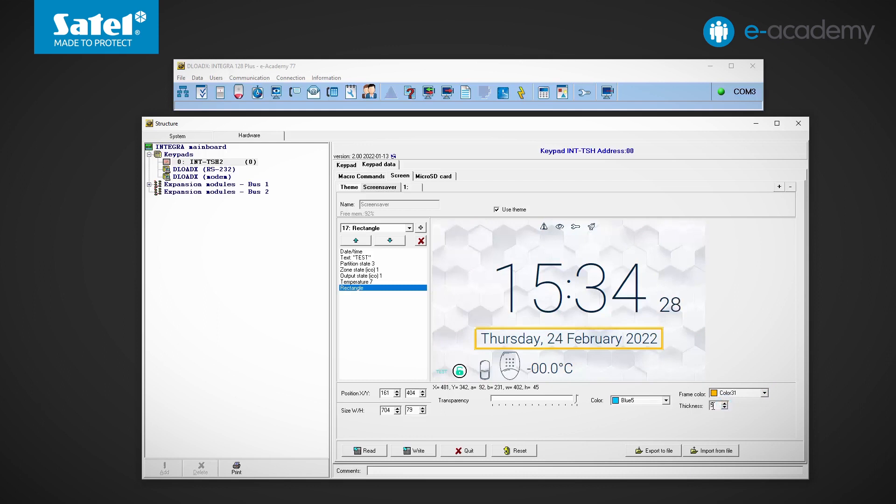
{"action": "left_click", "coordinate": [668, 401]}
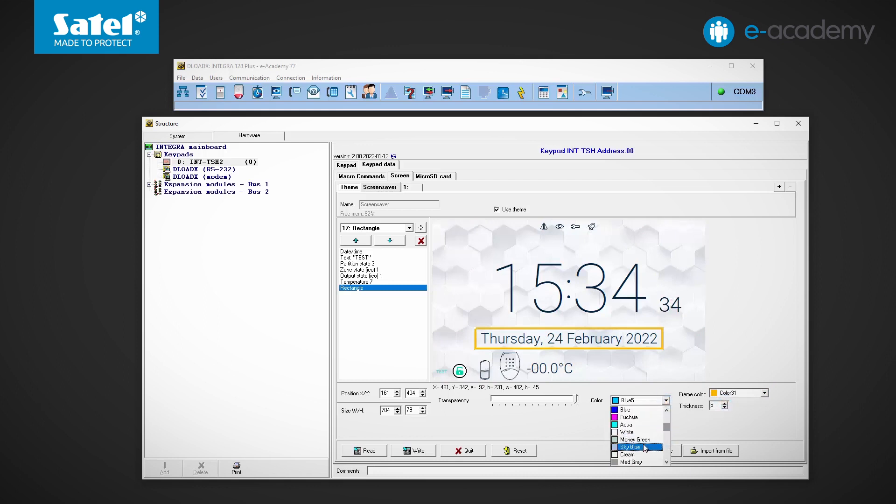
{"action": "left_click", "coordinate": [633, 447]}
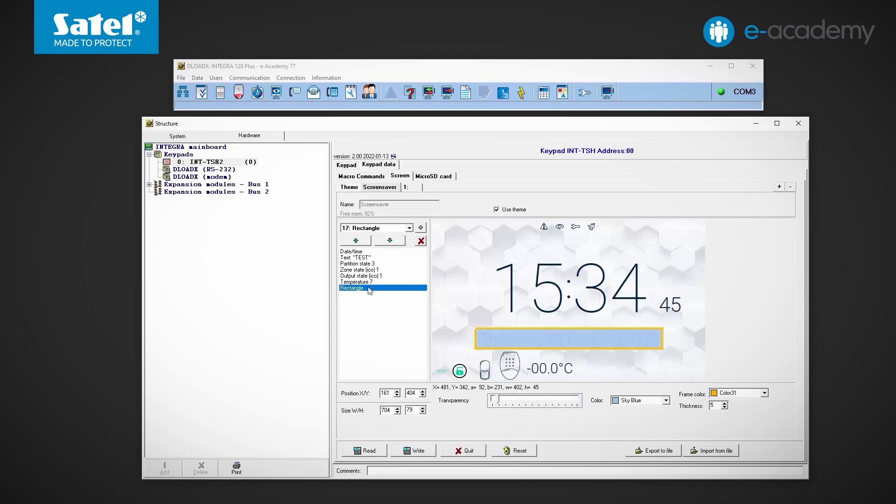
{"action": "left_click", "coordinate": [355, 240]}
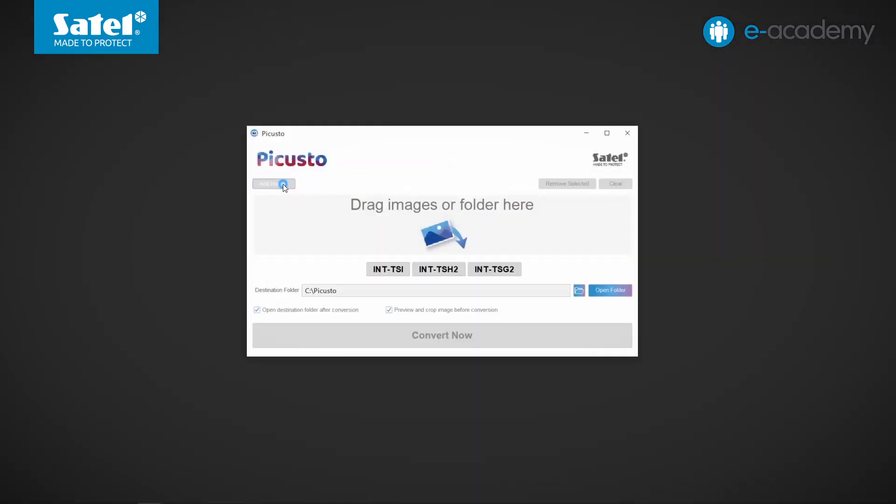
Add the four JPG photos from e-Ac_graphics and accept the first crop preview
{"action": "left_click", "coordinate": [274, 184]}
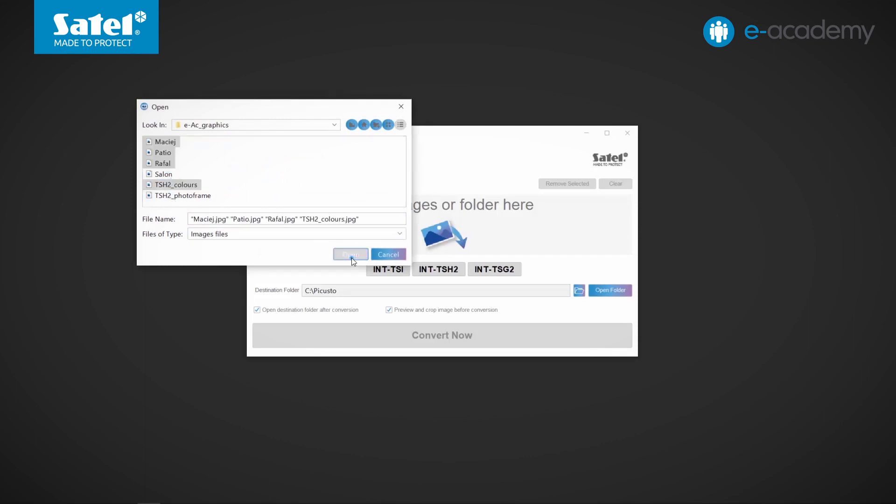
{"action": "left_click", "coordinate": [350, 254]}
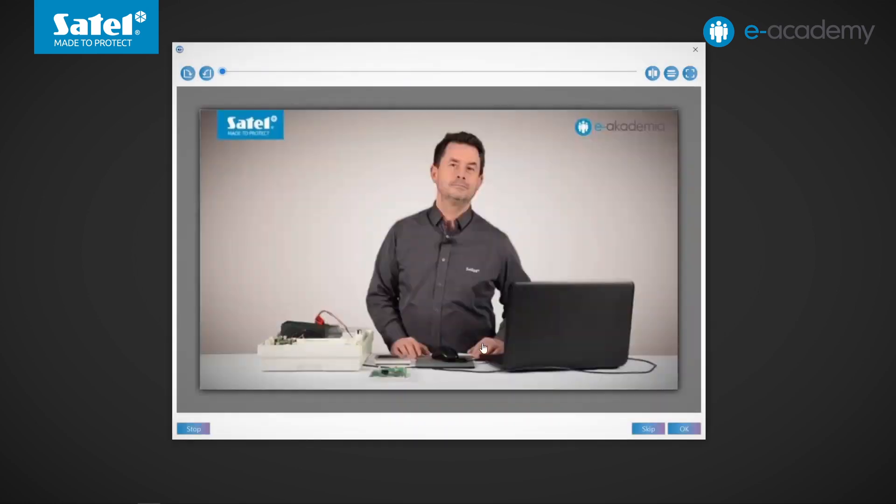
{"action": "left_click", "coordinate": [684, 428]}
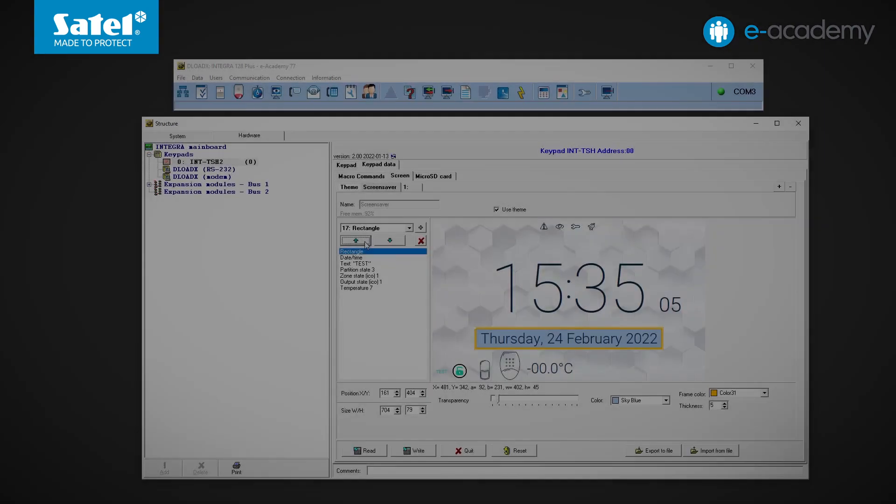
Add the presenter 1024x600 photo from e-Ac_wallpaper to the MicroSD slideshow
{"action": "left_click", "coordinate": [433, 175]}
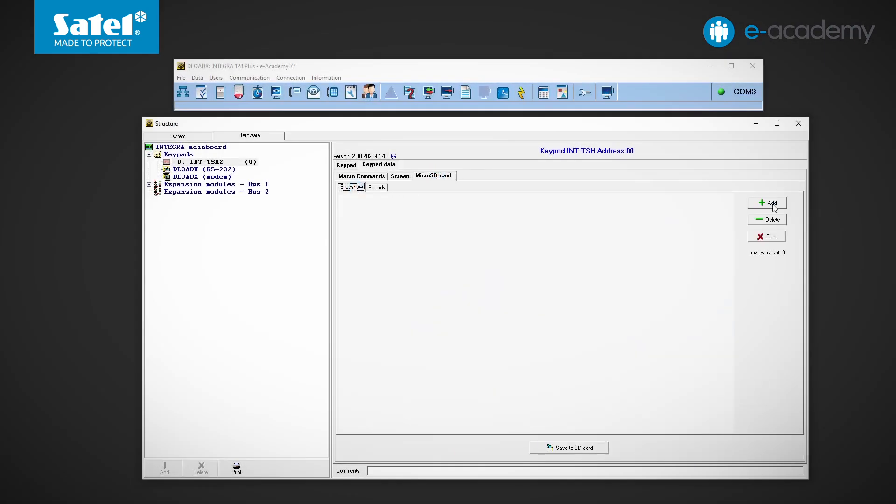
{"action": "left_click", "coordinate": [770, 203]}
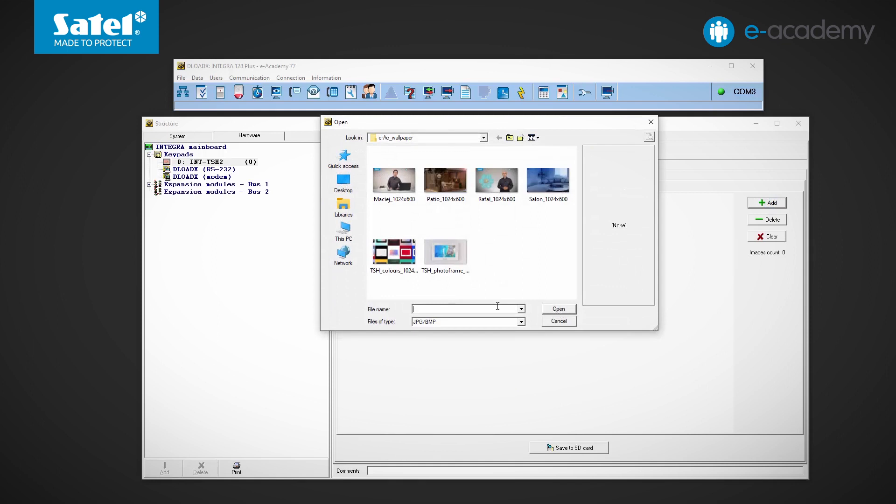
{"action": "left_click", "coordinate": [395, 179]}
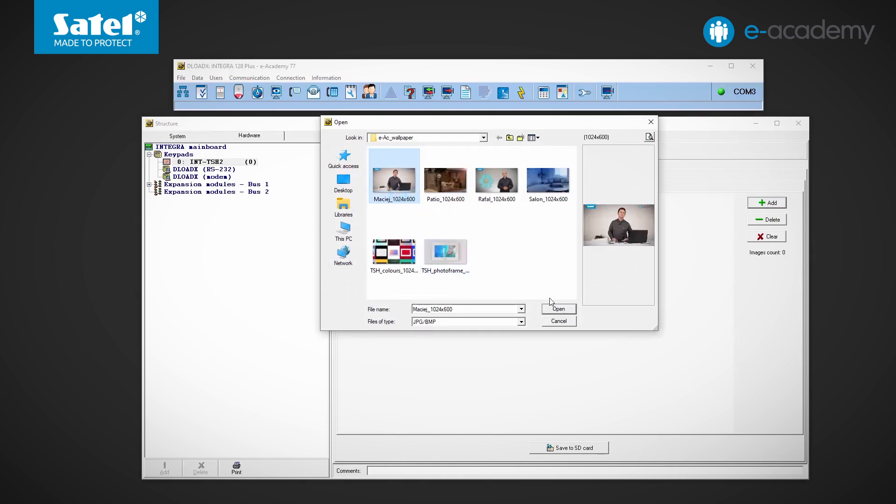
{"action": "left_click", "coordinate": [558, 309]}
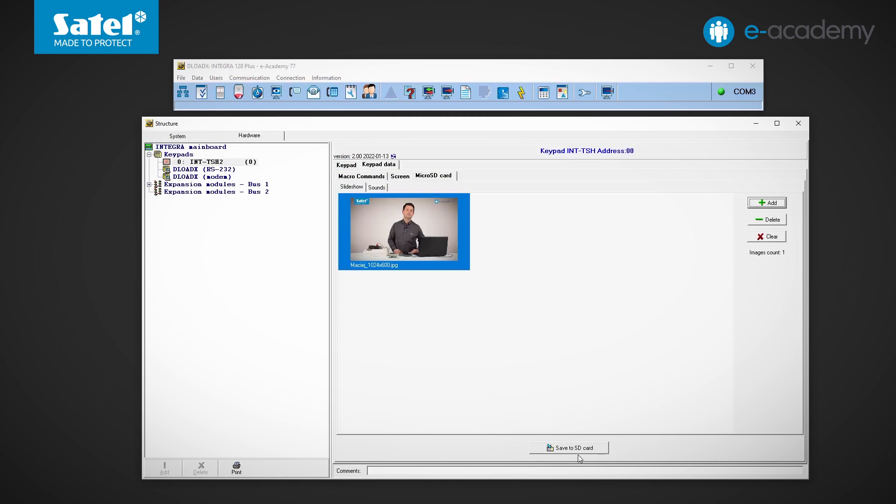
{"action": "mouse_move", "coordinate": [387, 207]}
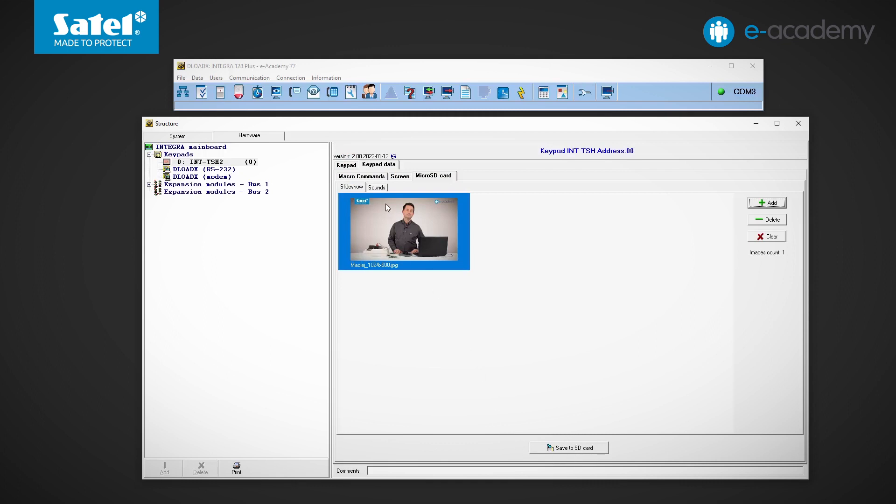
Assign Zone 2 a chime sound file from the INT-TSH_sound folder
{"action": "left_click", "coordinate": [376, 187]}
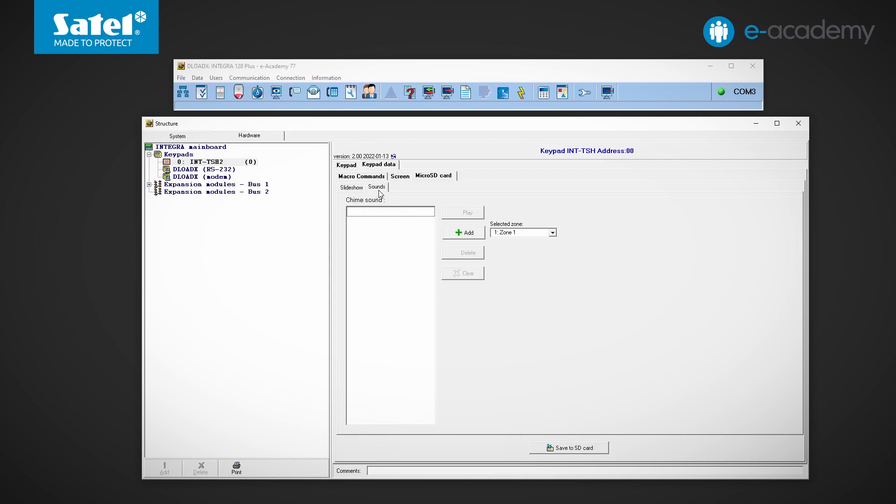
{"action": "left_click", "coordinate": [552, 233]}
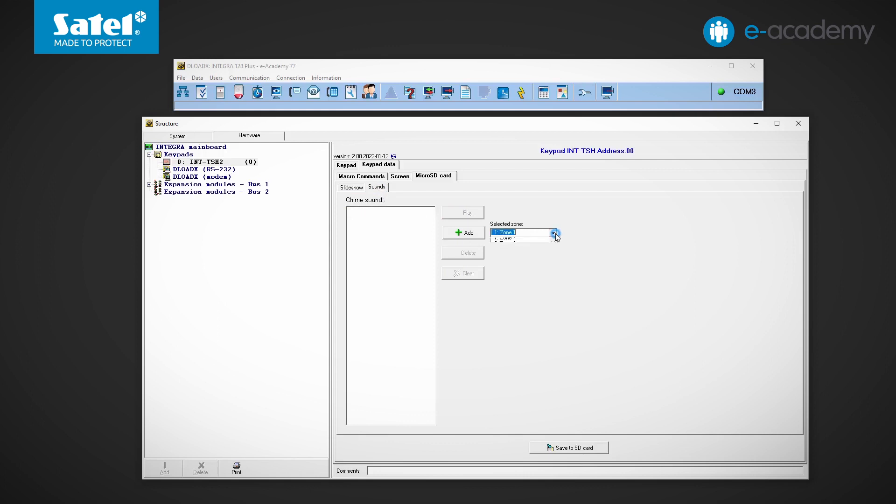
{"action": "left_click", "coordinate": [463, 233]}
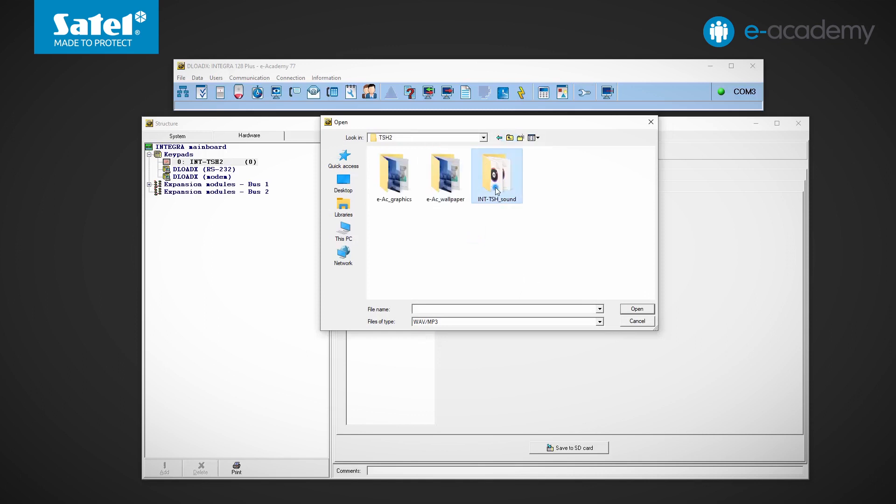
{"action": "double_click", "coordinate": [496, 171]}
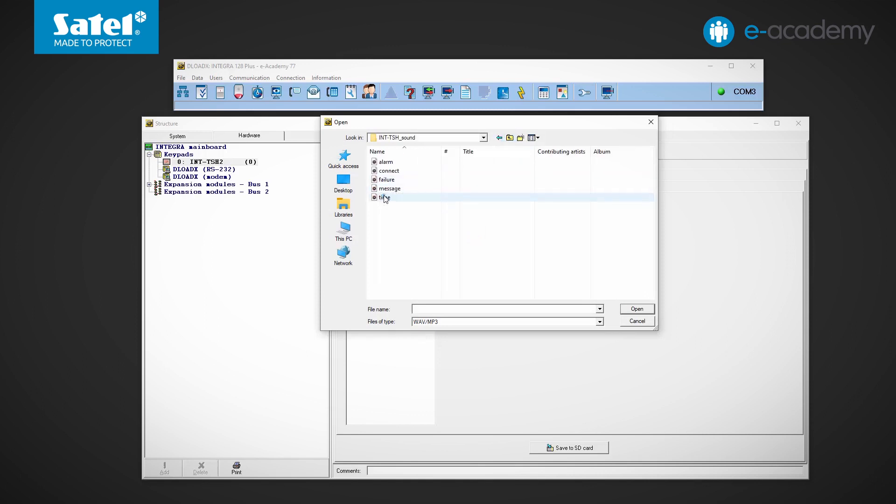
{"action": "left_click", "coordinate": [636, 321]}
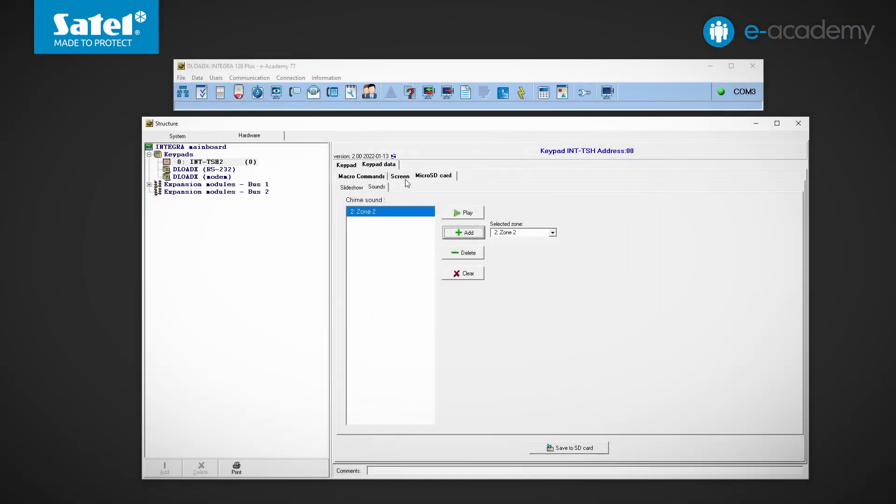
Create Screen 1 and set its Information message to 'Company XYZ' and 'Phone 123456789'
{"action": "left_click", "coordinate": [400, 176]}
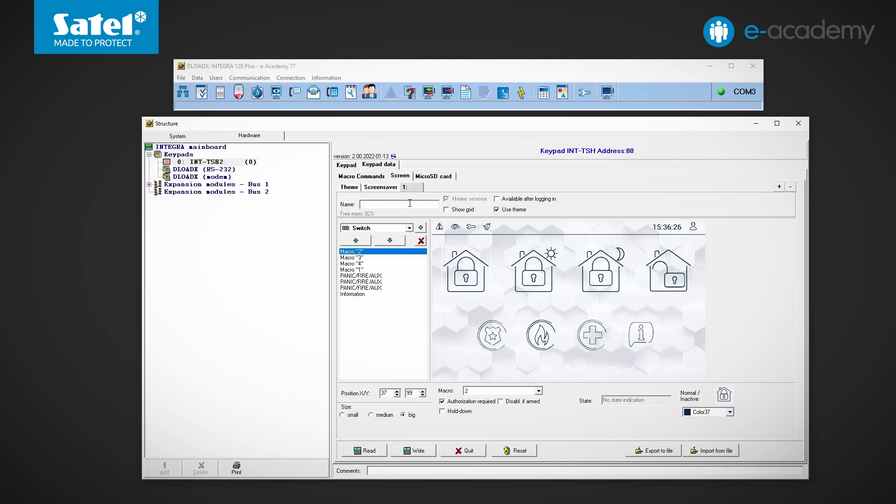
{"action": "type", "text": "Screen 1"}
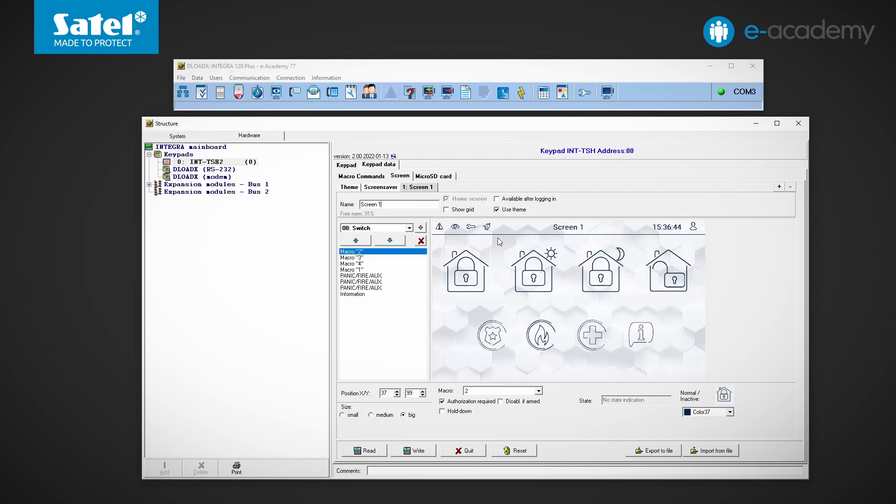
{"action": "mouse_move", "coordinate": [506, 235]}
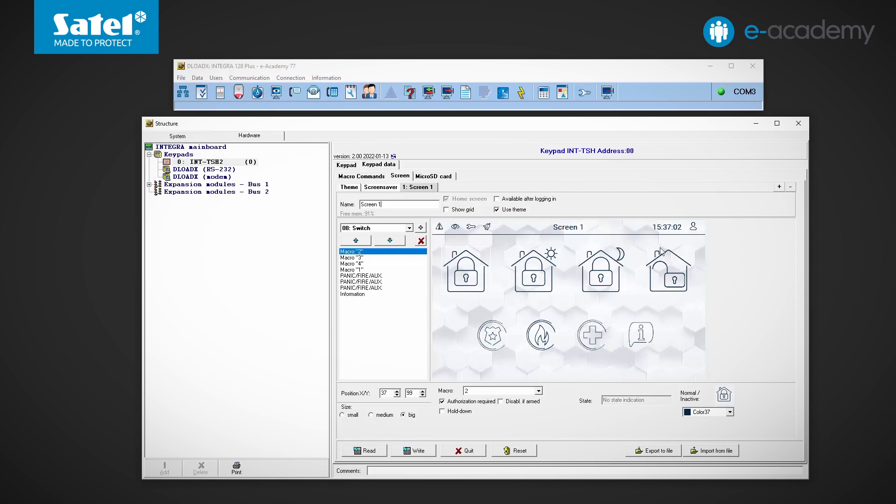
{"action": "mouse_move", "coordinate": [548, 333]}
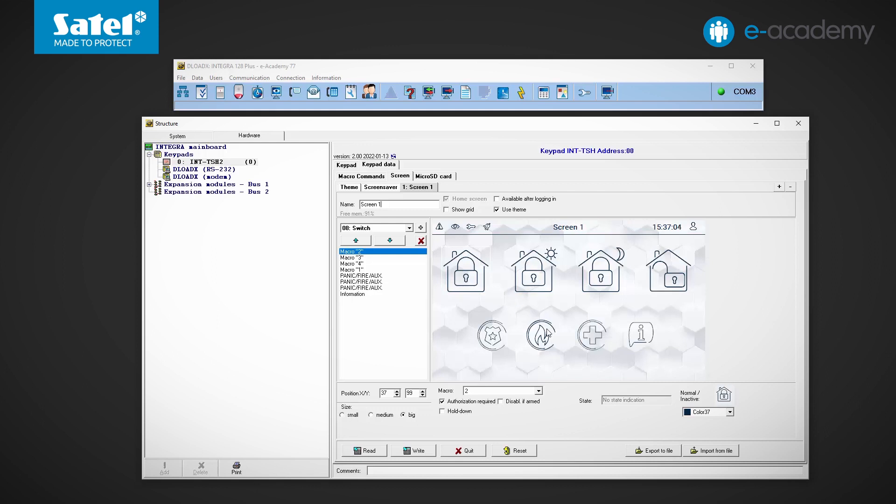
{"action": "mouse_move", "coordinate": [610, 356]}
{"action": "type", "text": "Company X"}
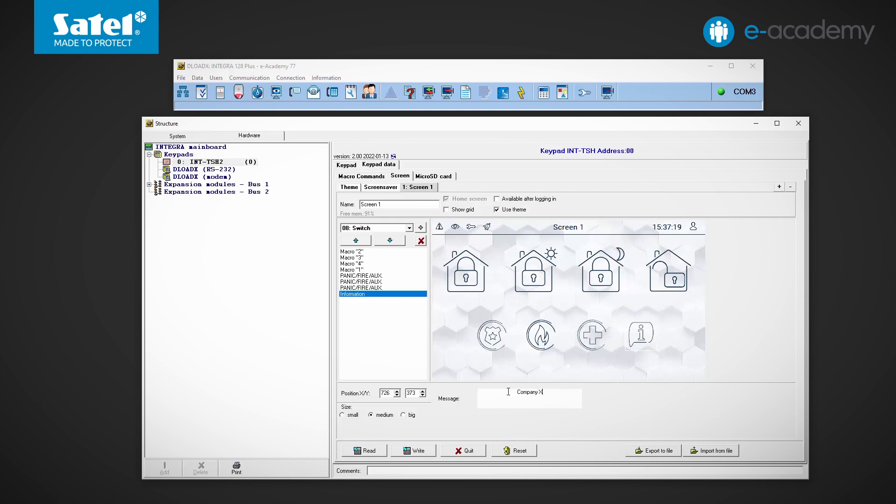
{"action": "type", "text": "YZ"}
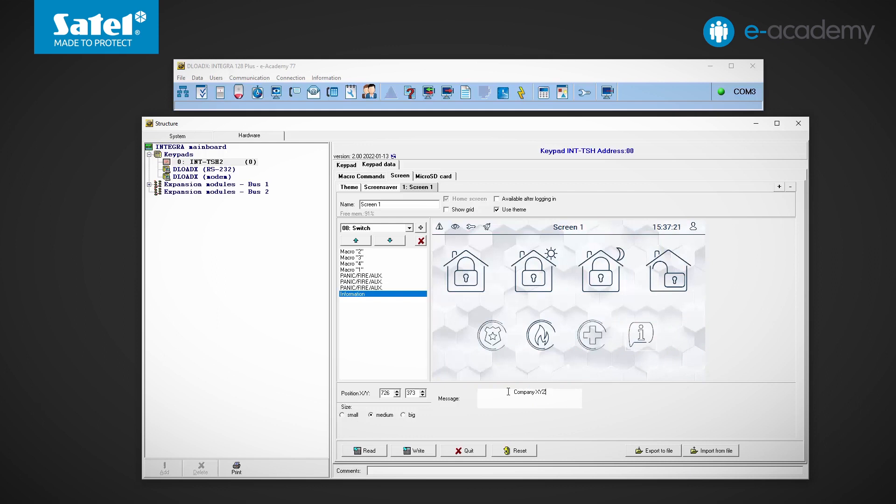
{"action": "type", "text": "Phone 123456789"}
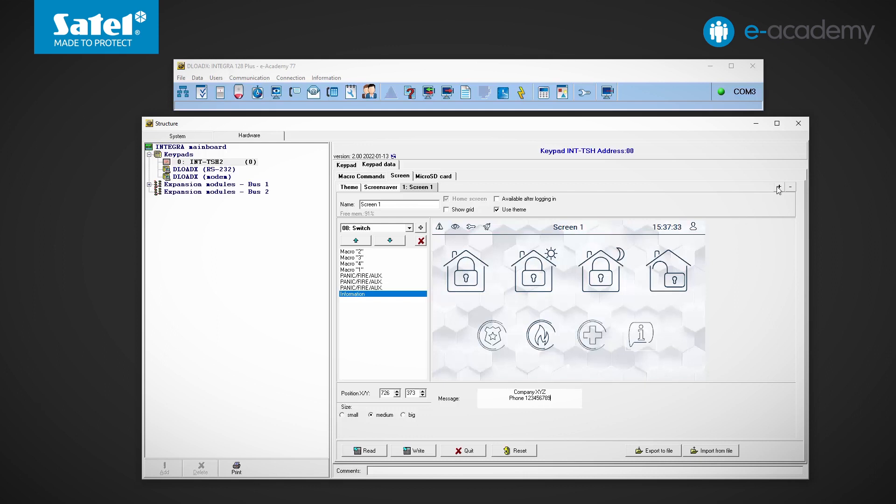
Add Screen 2, make it the home screen and try the 'Available after logging in' option
{"action": "left_click", "coordinate": [779, 186]}
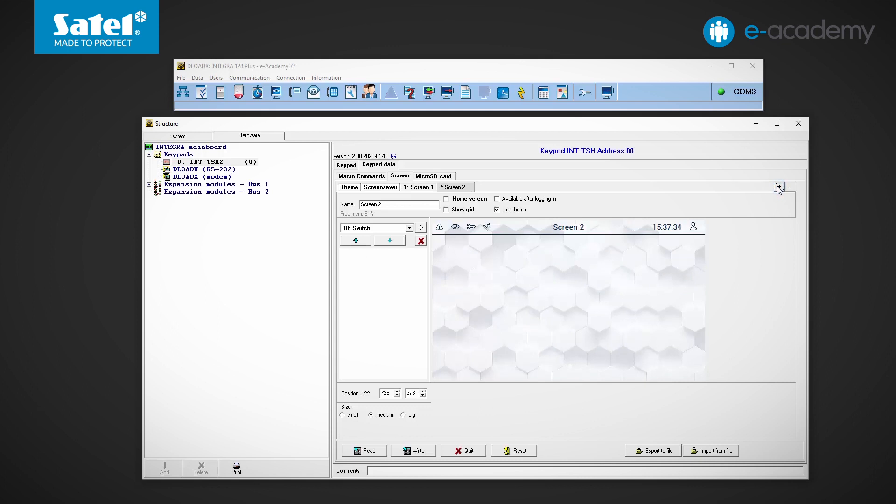
{"action": "mouse_move", "coordinate": [555, 213]}
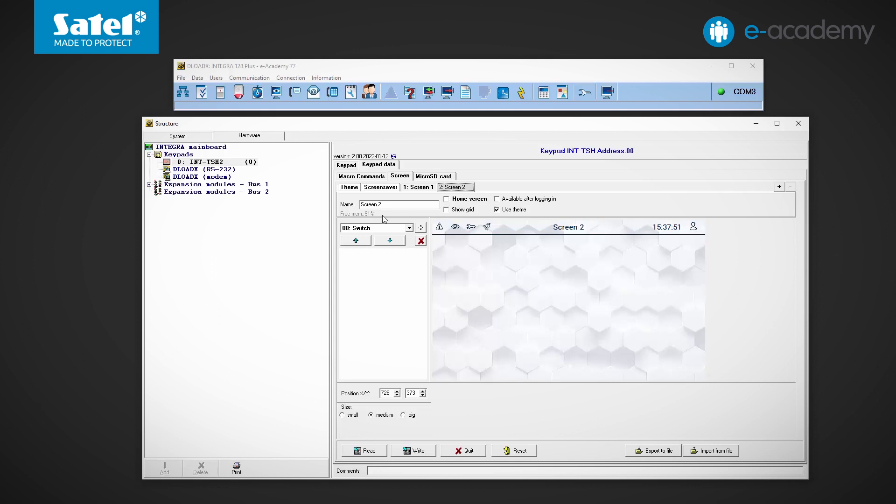
{"action": "mouse_move", "coordinate": [396, 225]}
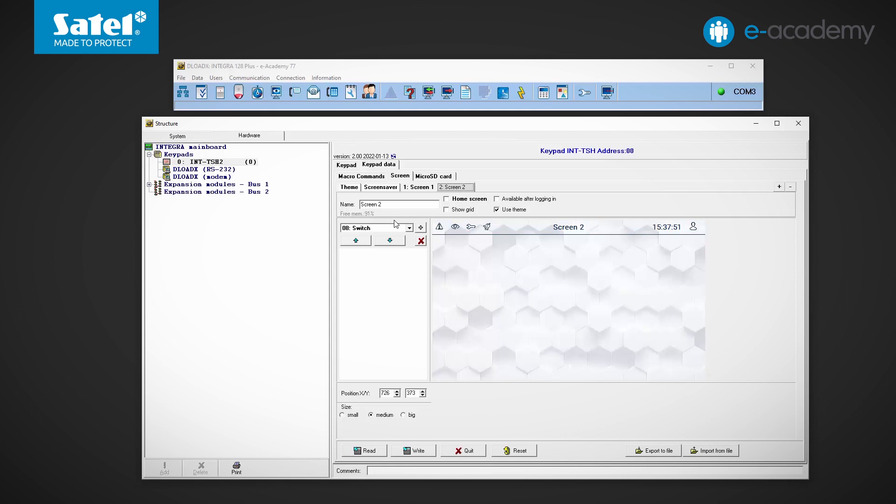
{"action": "left_click", "coordinate": [447, 198]}
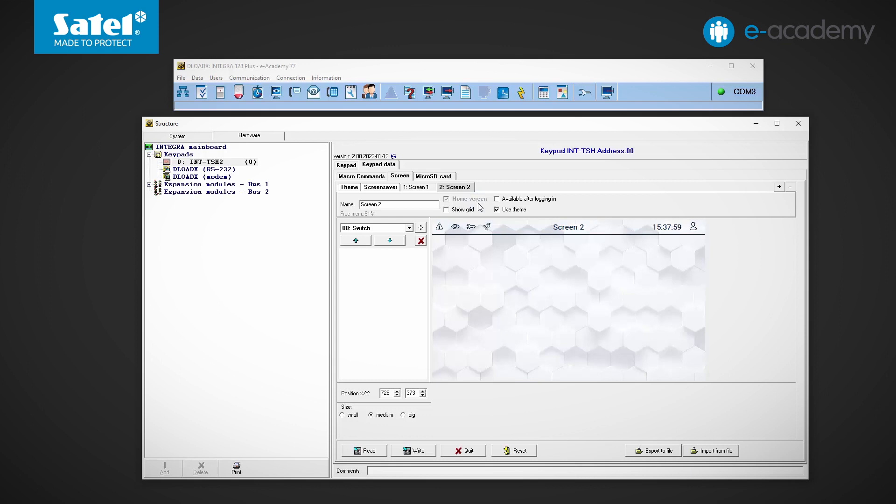
{"action": "left_click", "coordinate": [497, 199]}
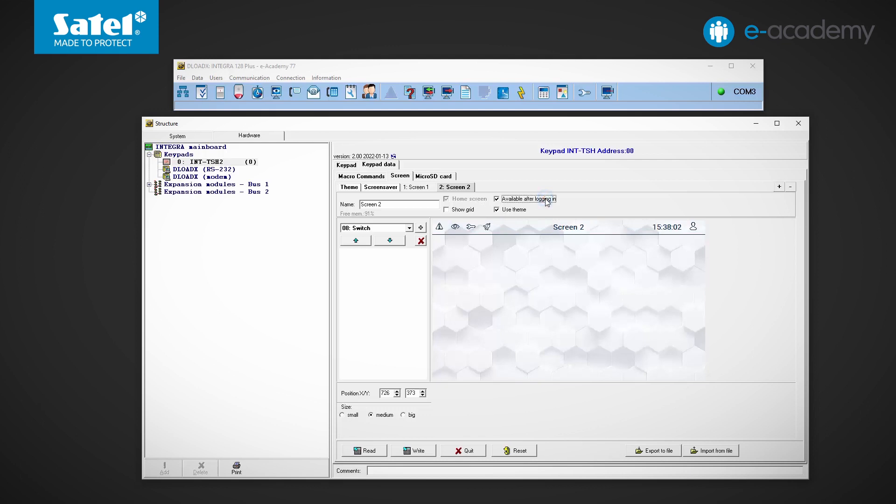
{"action": "left_click", "coordinate": [496, 199]}
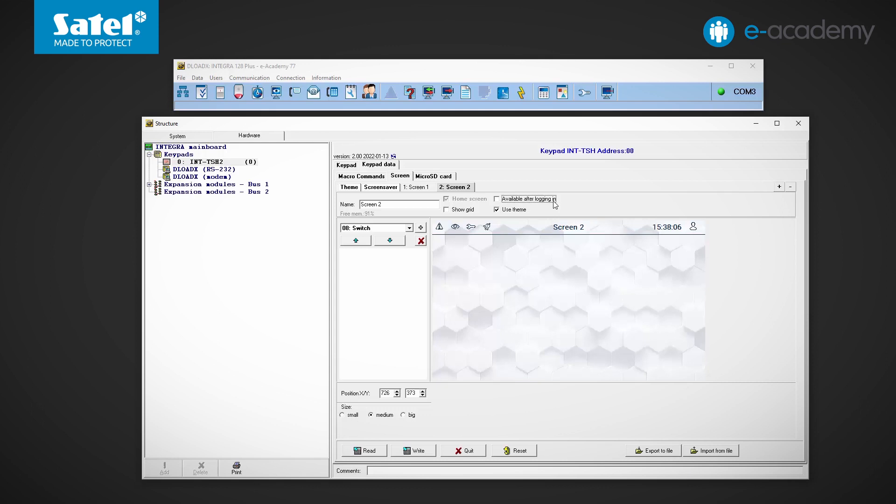
Toggle the Show grid option on Screen 2 on and off
{"action": "left_click", "coordinate": [447, 209]}
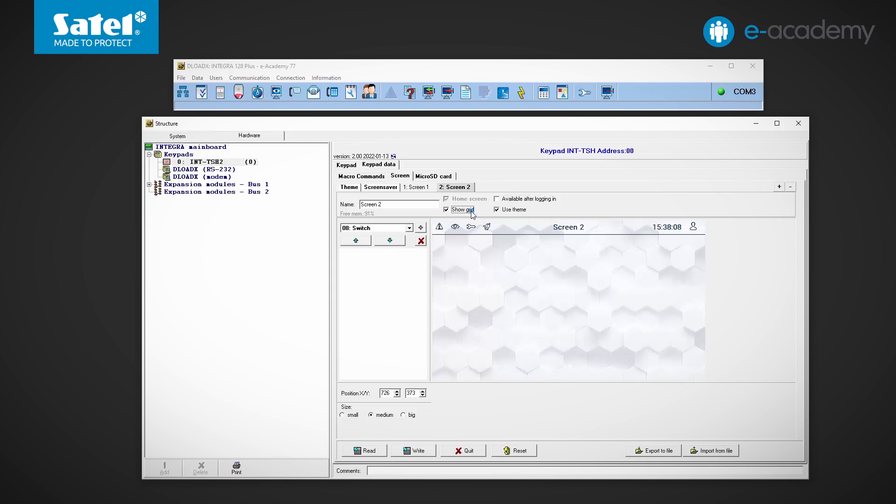
{"action": "left_click", "coordinate": [447, 210]}
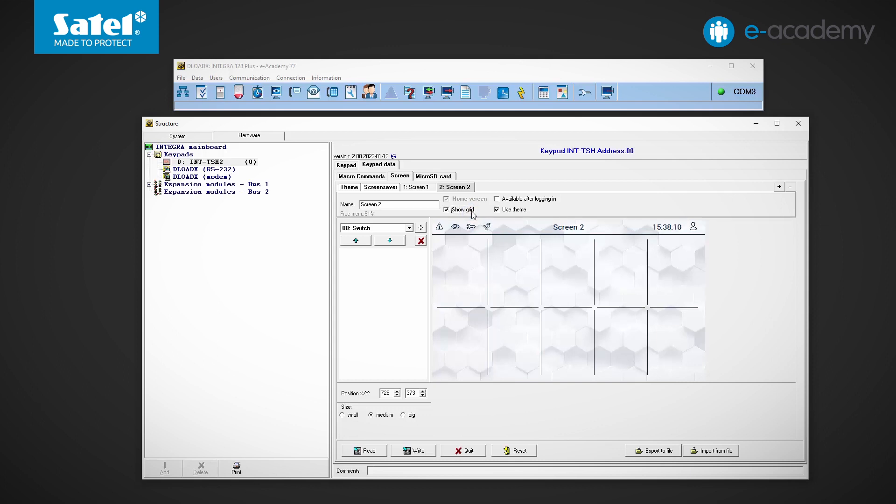
{"action": "left_click", "coordinate": [446, 209]}
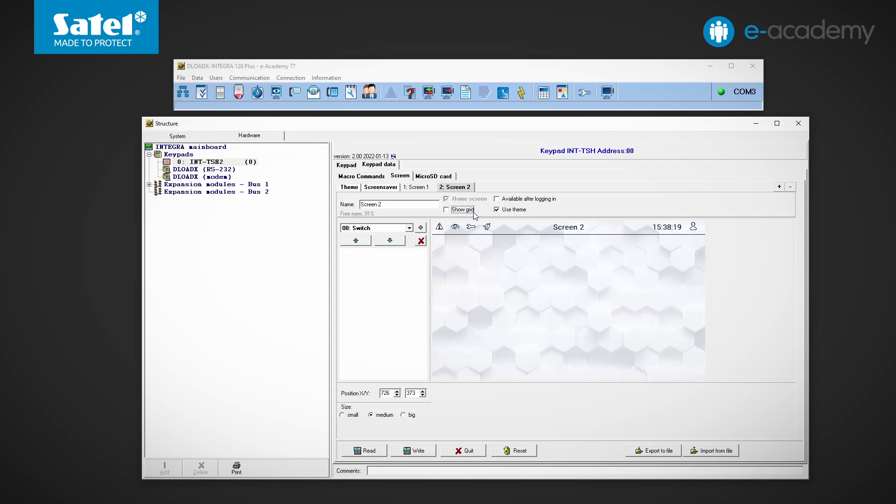
{"action": "left_click", "coordinate": [497, 210]}
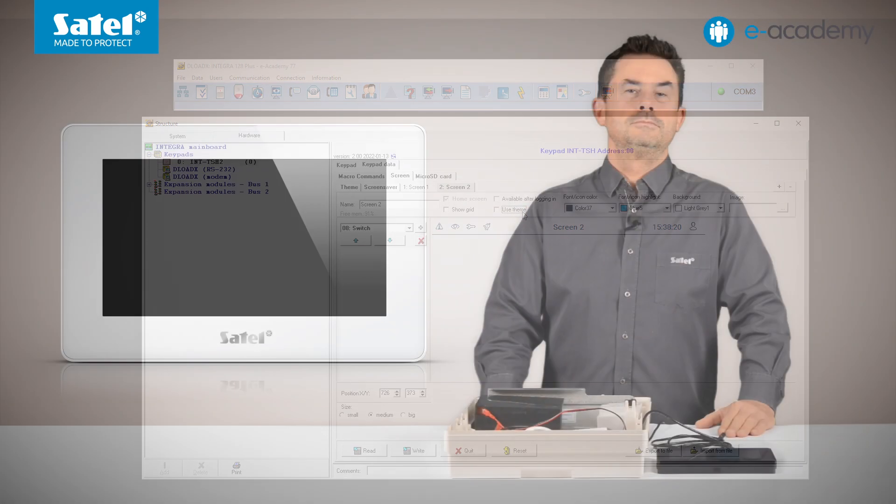
Untick Use theme, accept the microSD warning, and add Screens 3 to 6
{"action": "left_click", "coordinate": [783, 207]}
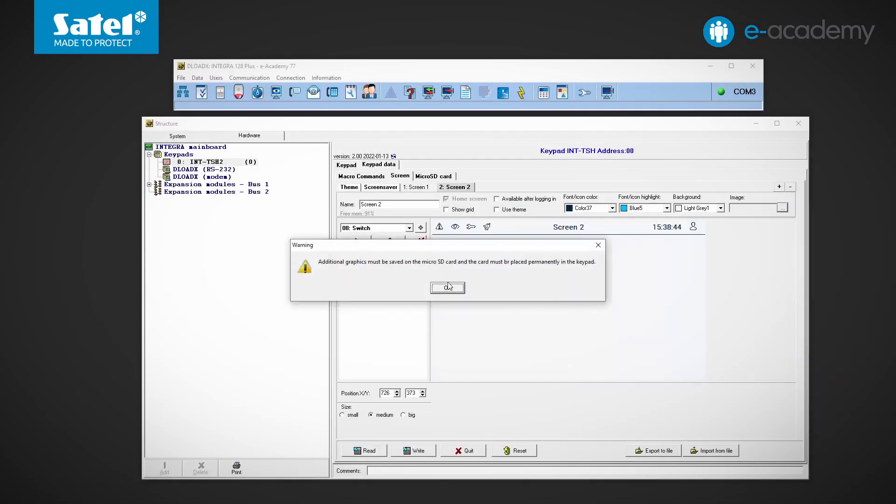
{"action": "left_click", "coordinate": [448, 288]}
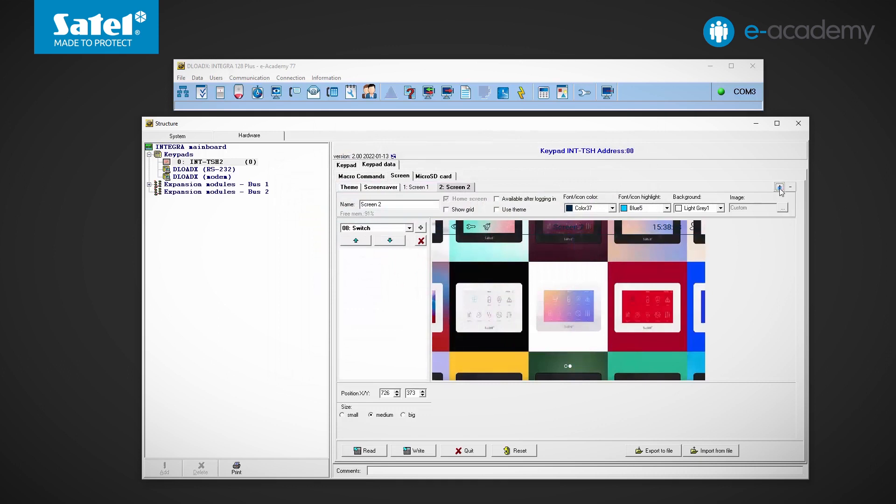
{"action": "left_click", "coordinate": [779, 187]}
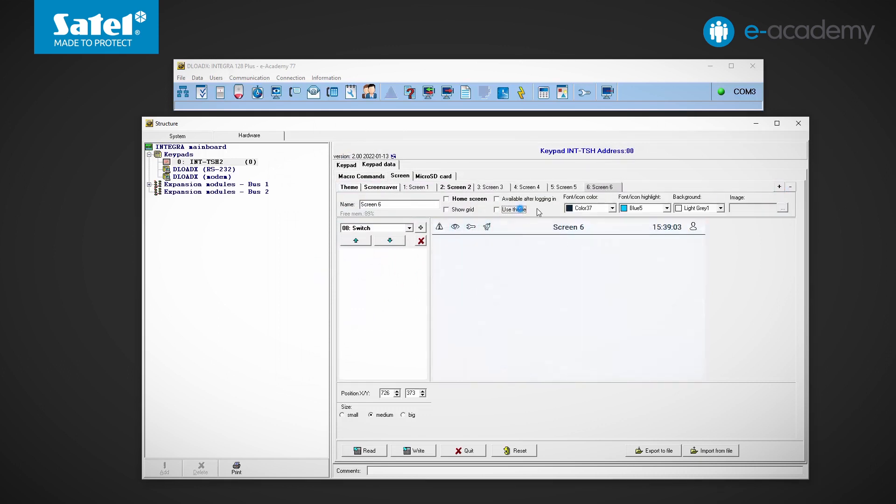
{"action": "left_click", "coordinate": [782, 208]}
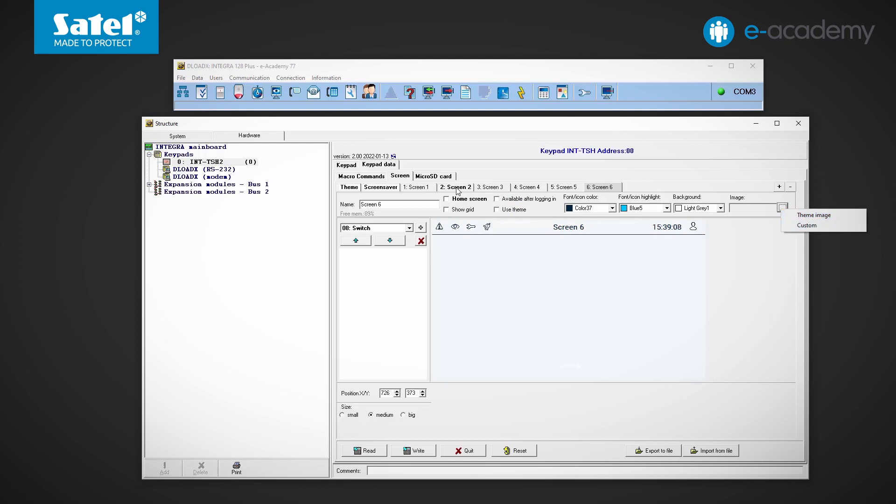
Return to Screen 2 and browse the widget types from Text through Link
{"action": "left_click", "coordinate": [496, 209]}
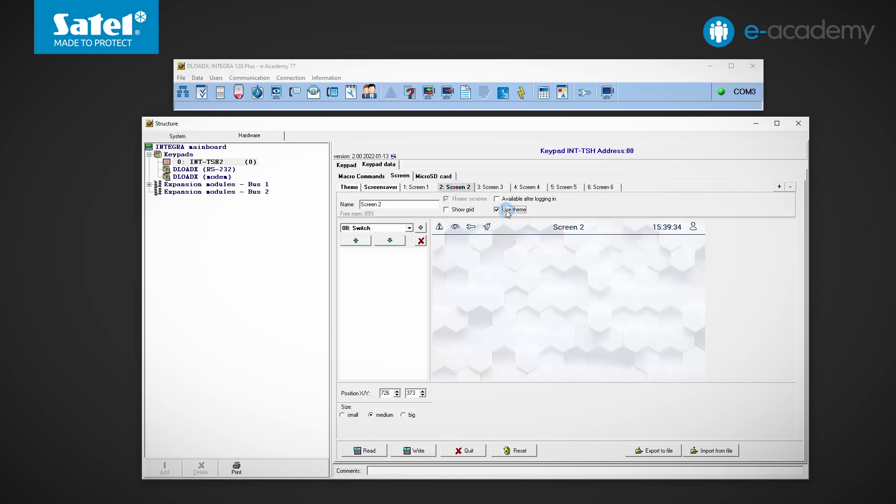
{"action": "left_click", "coordinate": [409, 228]}
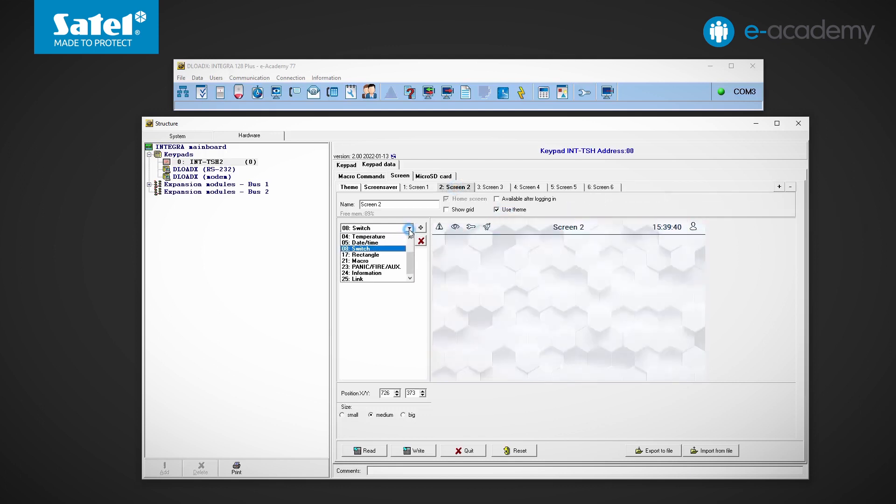
{"action": "left_click", "coordinate": [409, 228]}
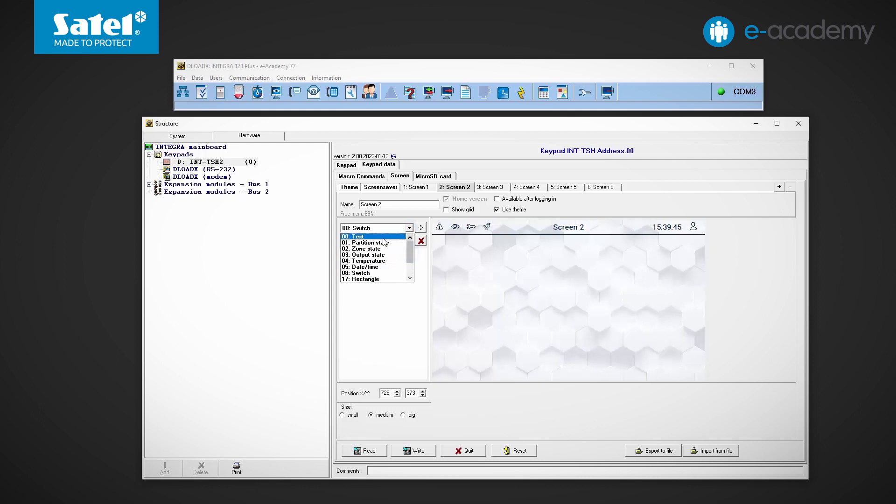
{"action": "left_click", "coordinate": [368, 243]}
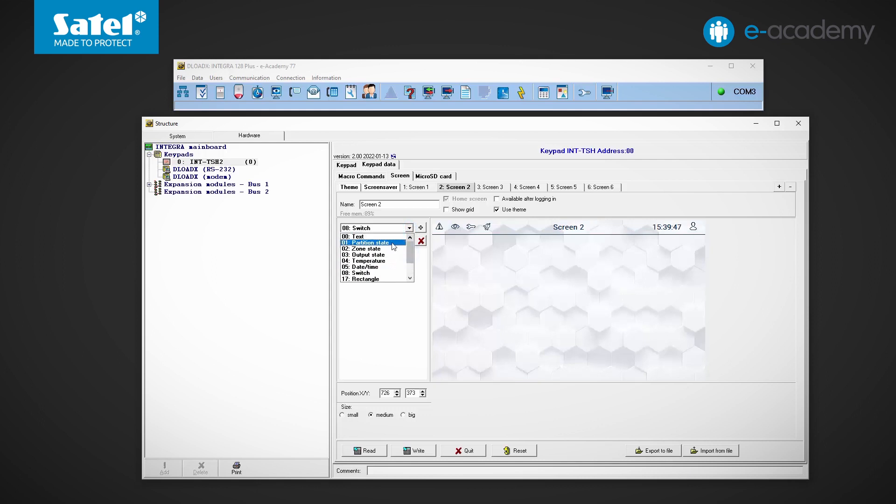
{"action": "left_click", "coordinate": [366, 254]}
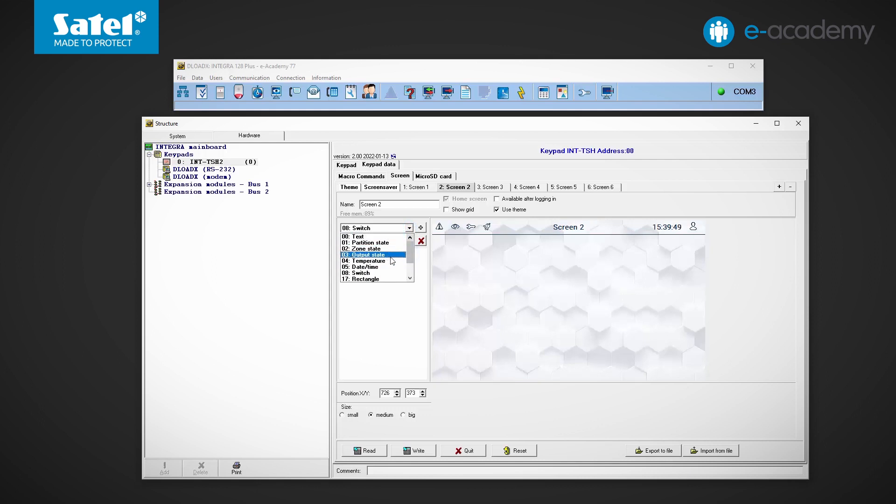
{"action": "left_click", "coordinate": [366, 267]}
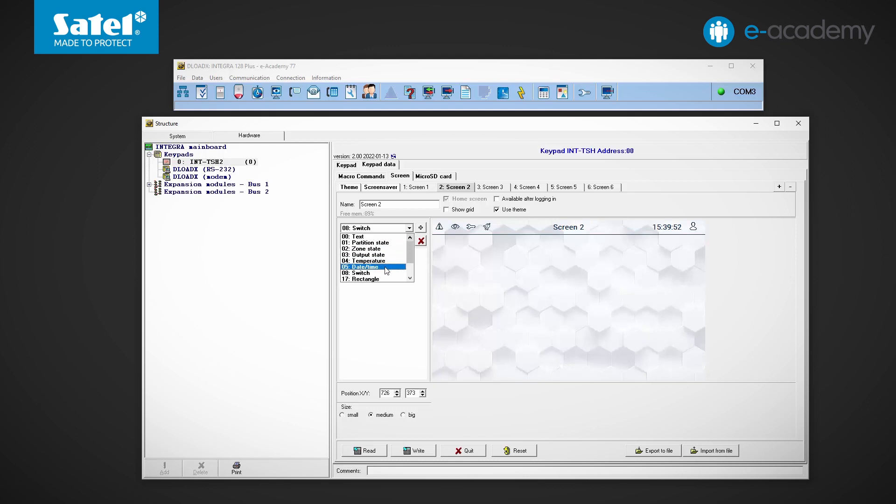
{"action": "left_click", "coordinate": [366, 280]}
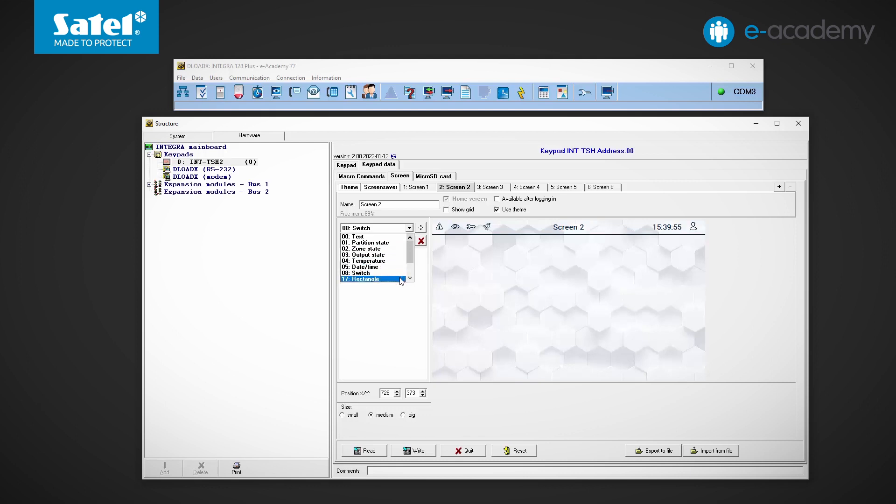
{"action": "scroll", "scroll_direction": "down", "scroll_amount": 3}
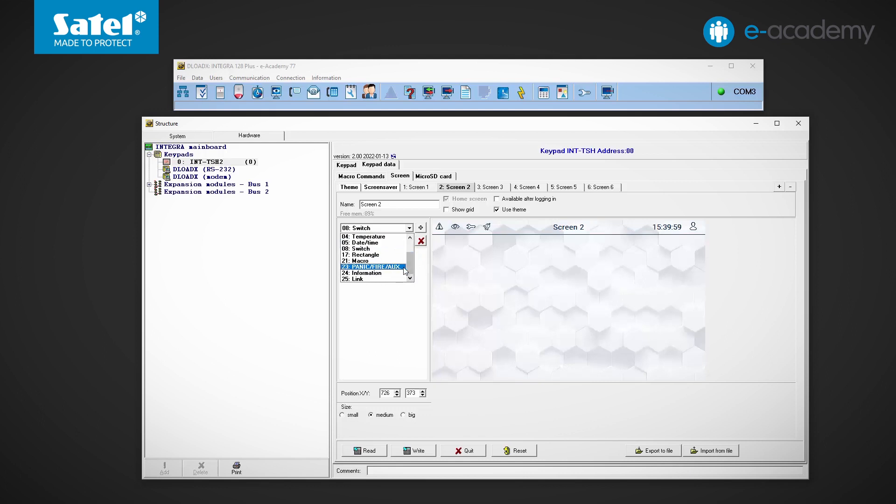
{"action": "left_click", "coordinate": [363, 273]}
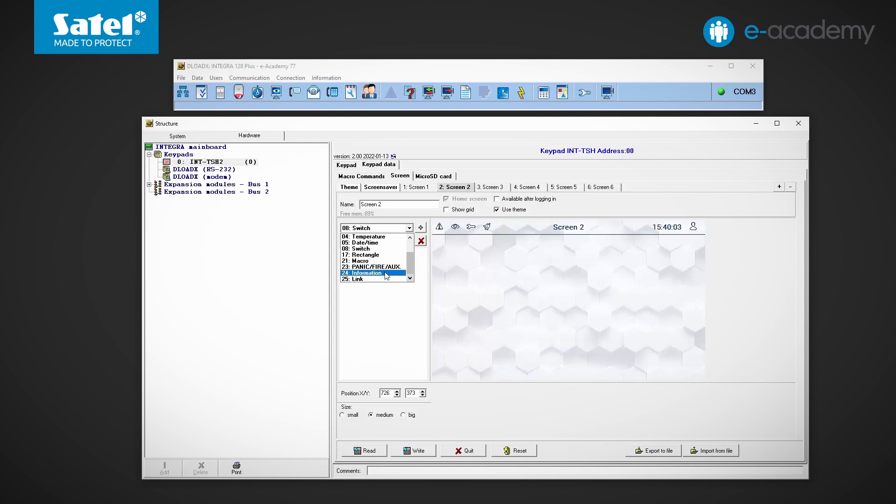
{"action": "left_click", "coordinate": [361, 248]}
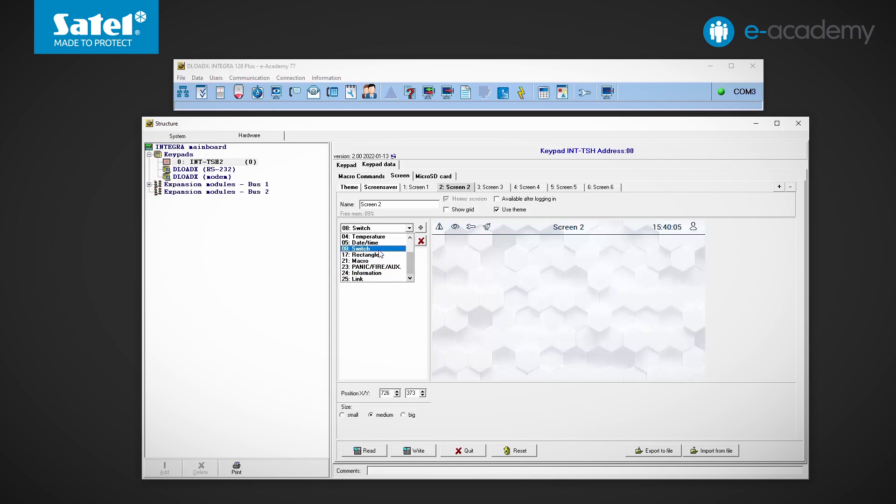
{"action": "left_click", "coordinate": [359, 261]}
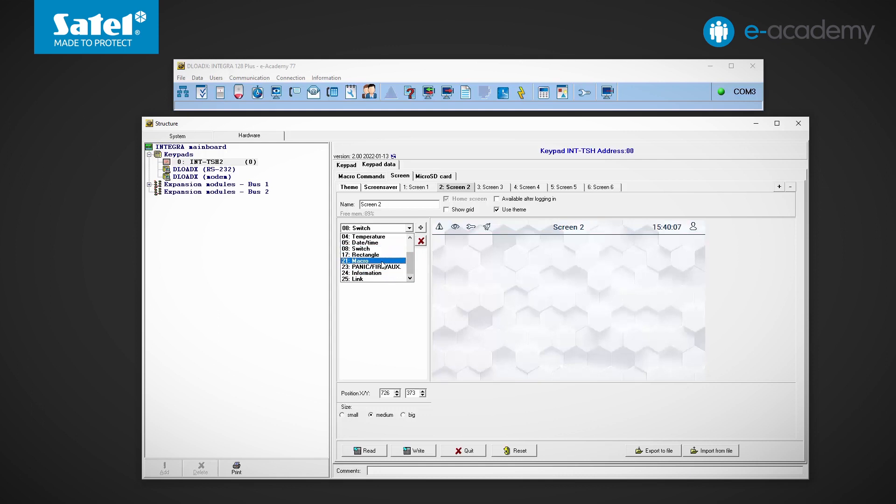
{"action": "left_click", "coordinate": [358, 279]}
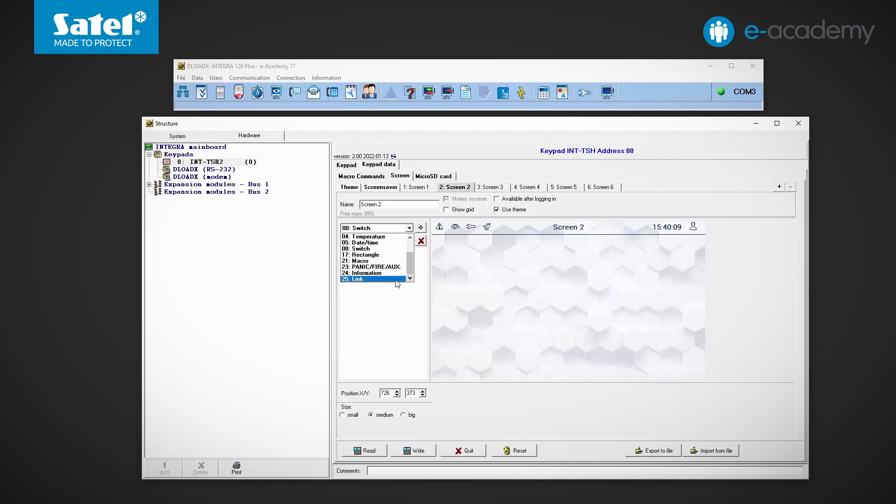